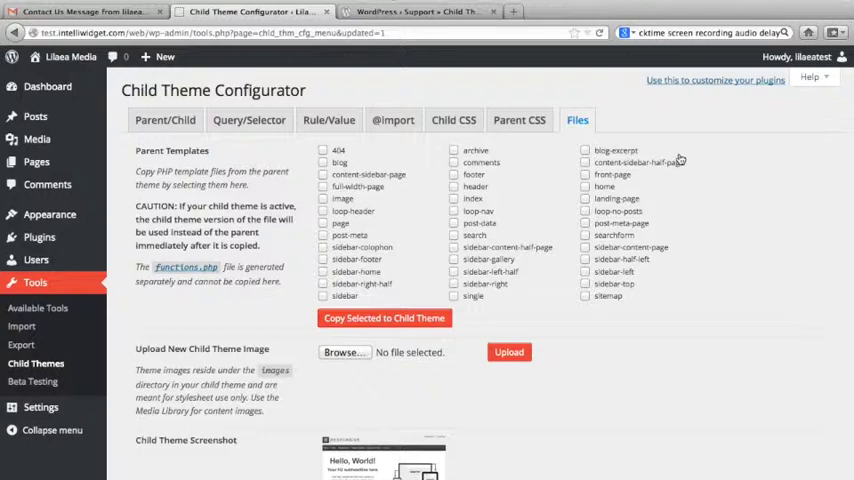
mouse_move(660, 163)
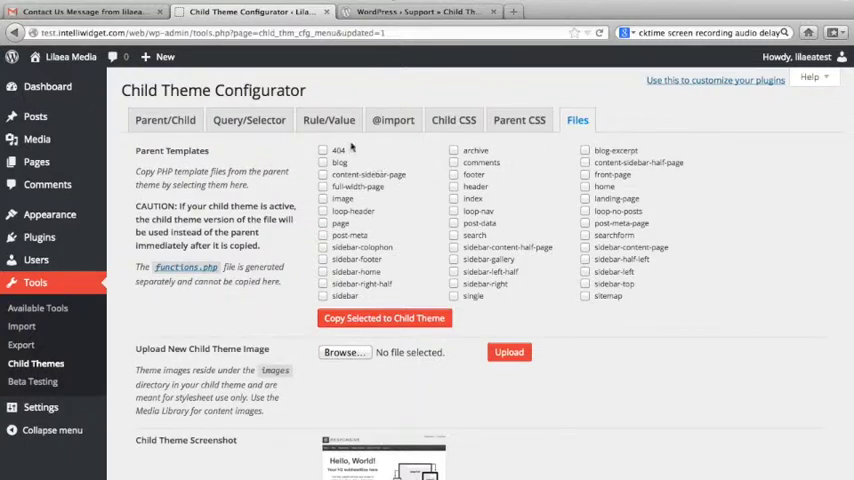
mouse_move(230, 145)
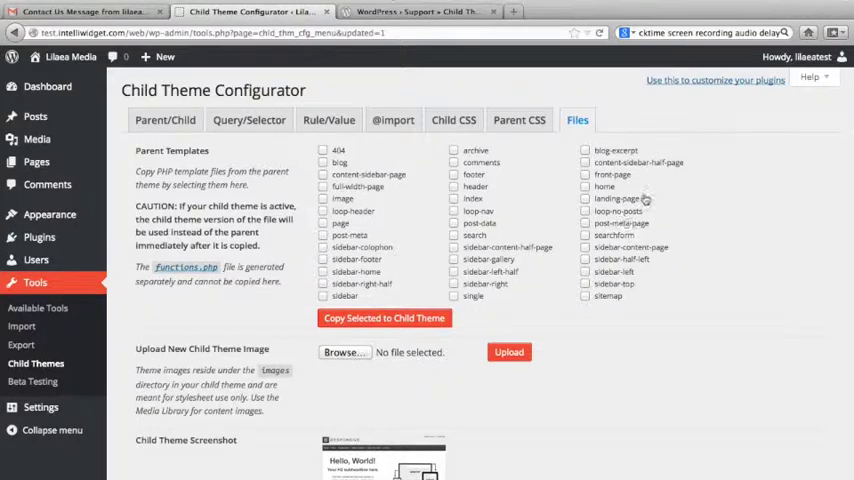
Tick sidebar-content-page under Parent Templates and copy it into the child theme
click(585, 247)
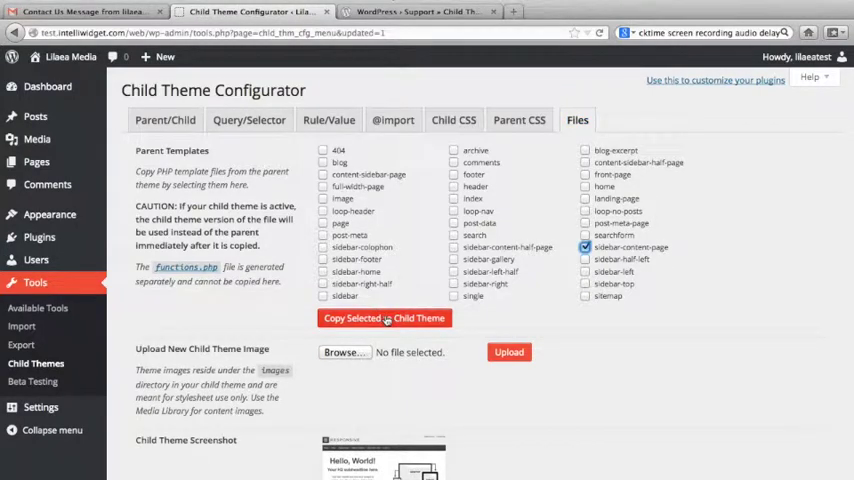
click(384, 318)
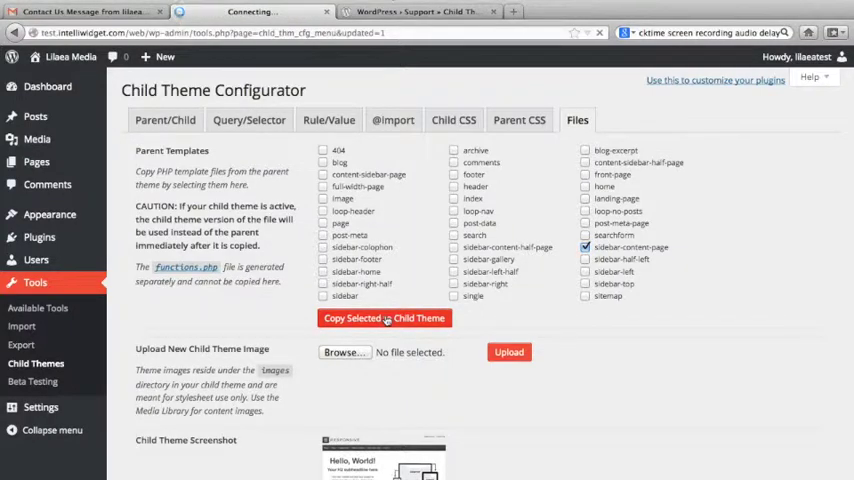
click(384, 318)
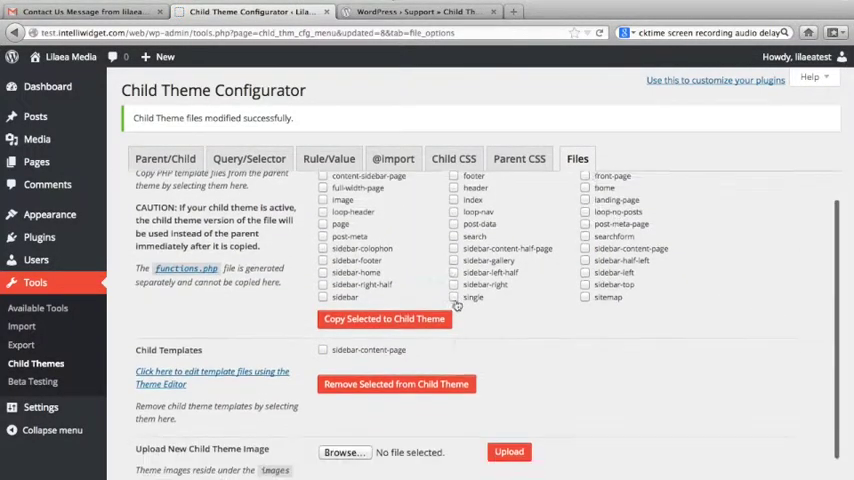
scroll(down, 3)
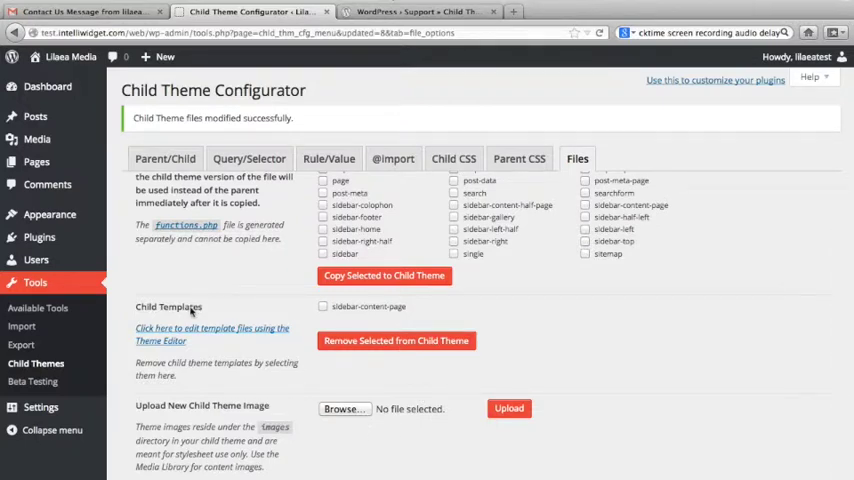
scroll(down, 3)
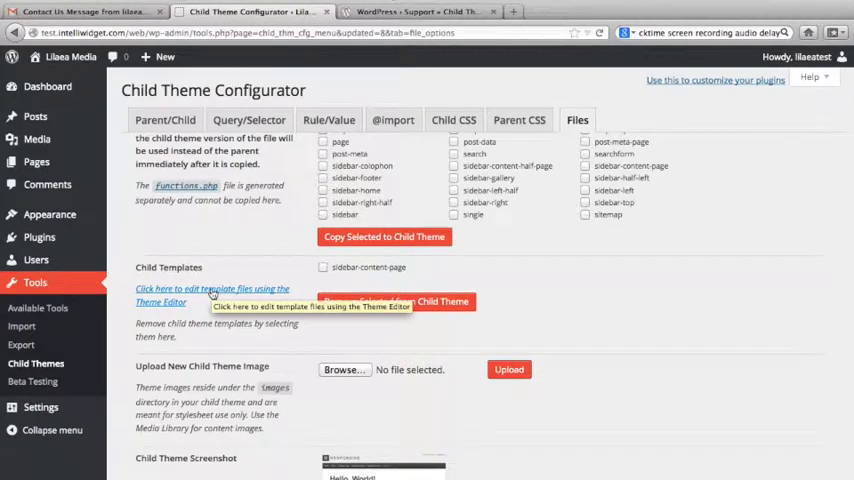
View the child theme's Sidebar/Content Page Template code in the Theme Editor
click(212, 289)
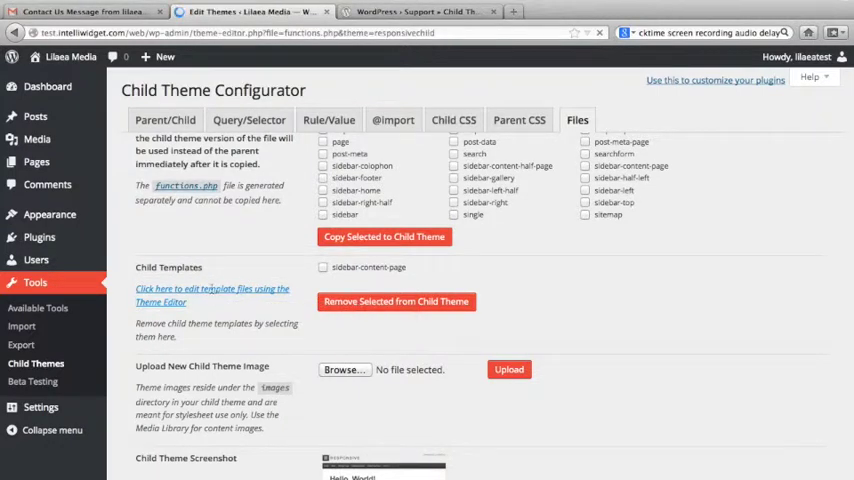
click(212, 294)
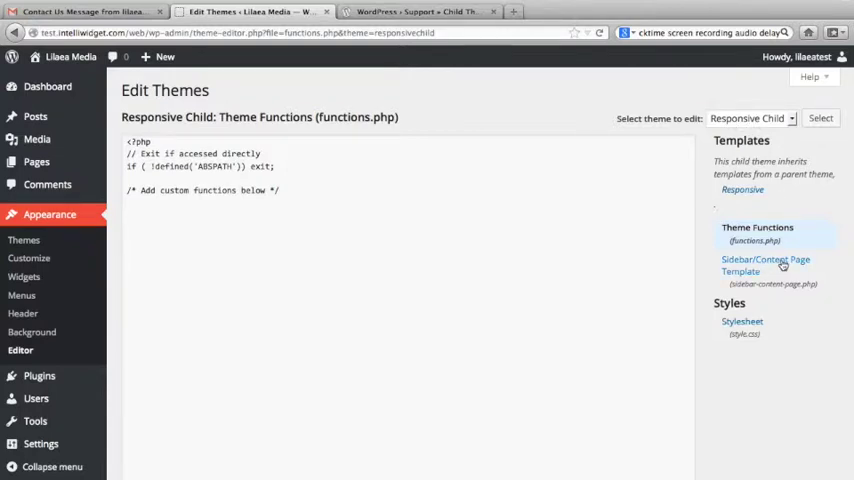
click(765, 265)
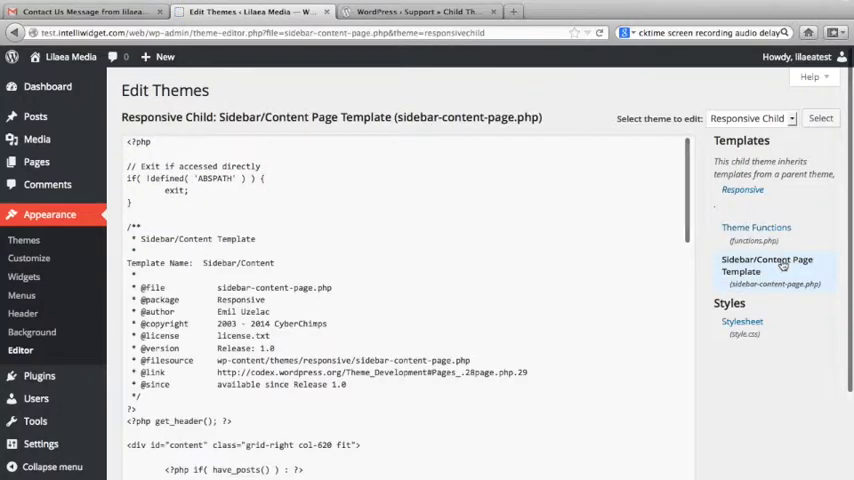
scroll(down, 3)
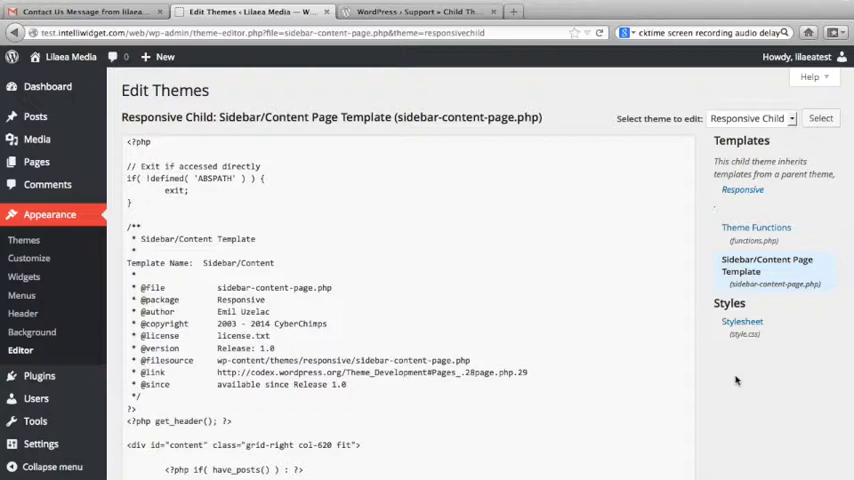
scroll(down, 3)
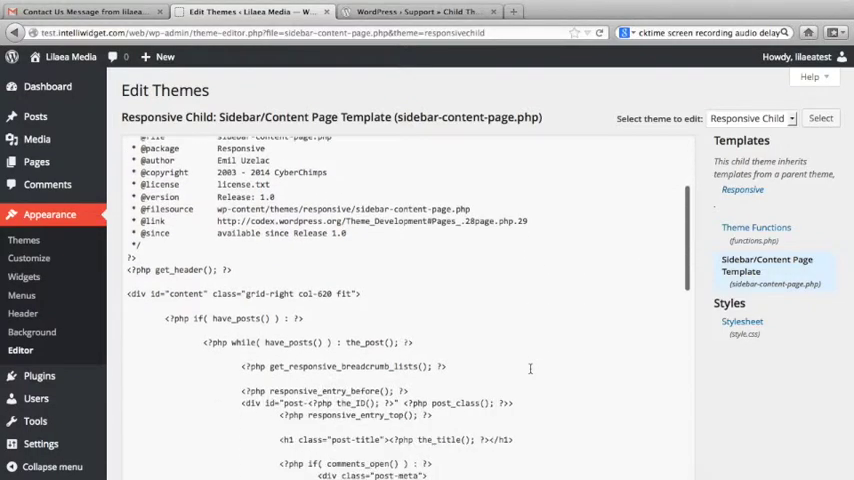
scroll(down, 3)
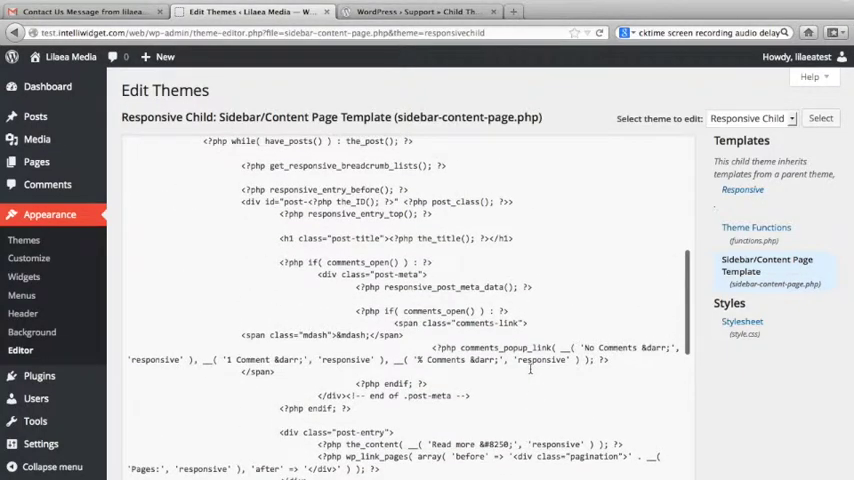
scroll(up, 3)
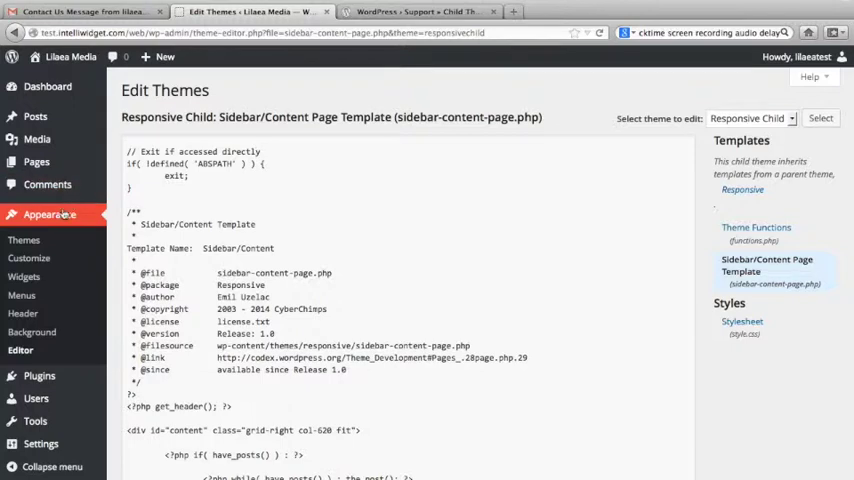
Activate the Responsive Child theme from Appearance > Themes
click(49, 214)
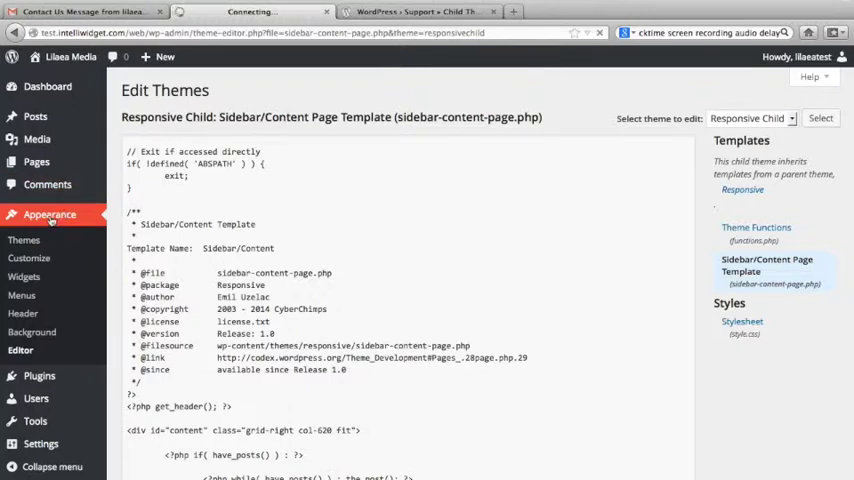
click(24, 240)
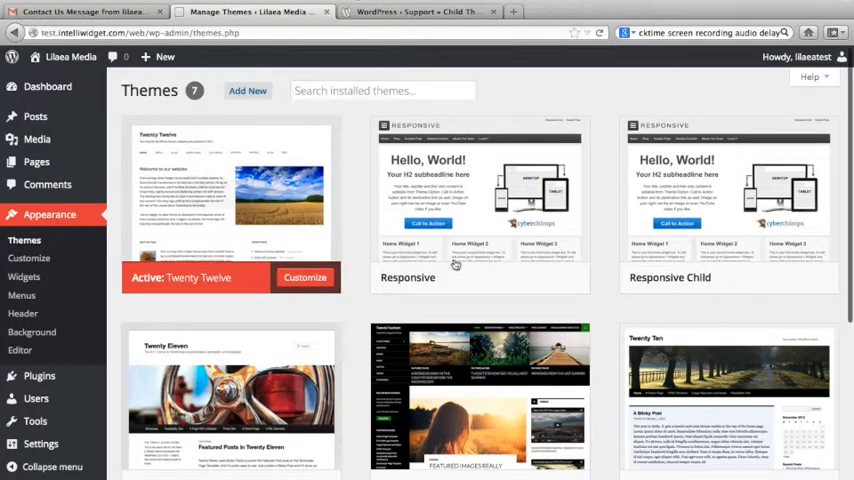
click(670, 277)
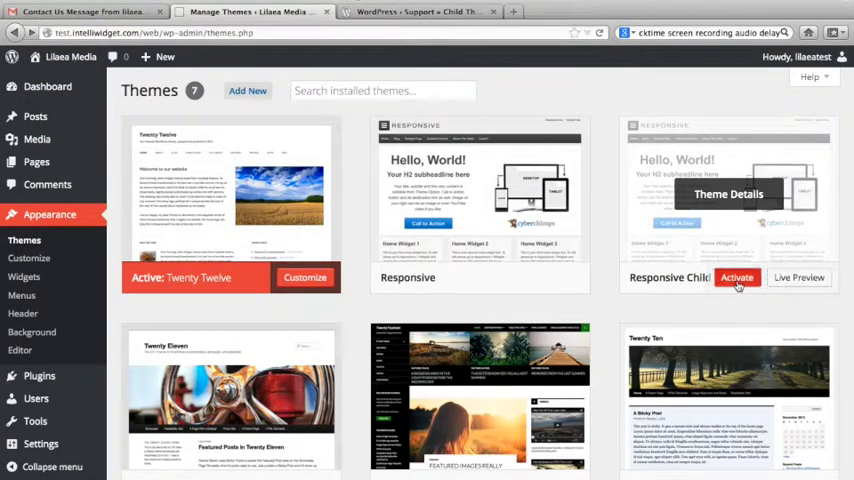
click(737, 277)
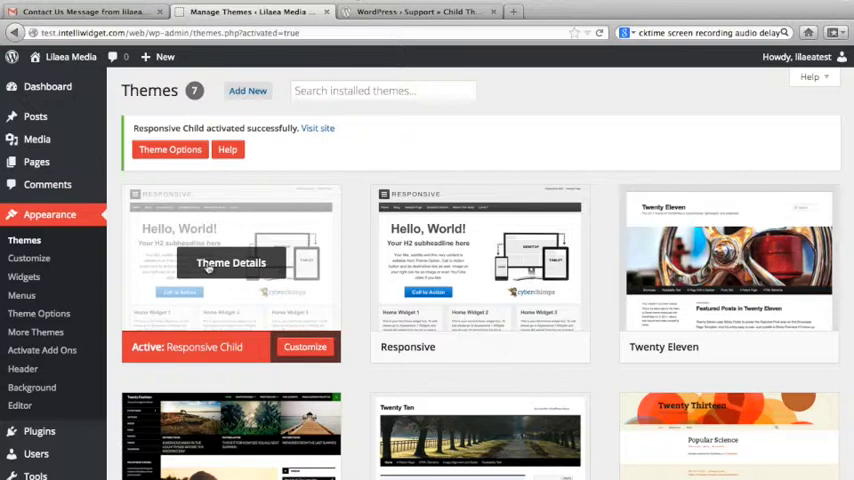
mouse_move(300, 156)
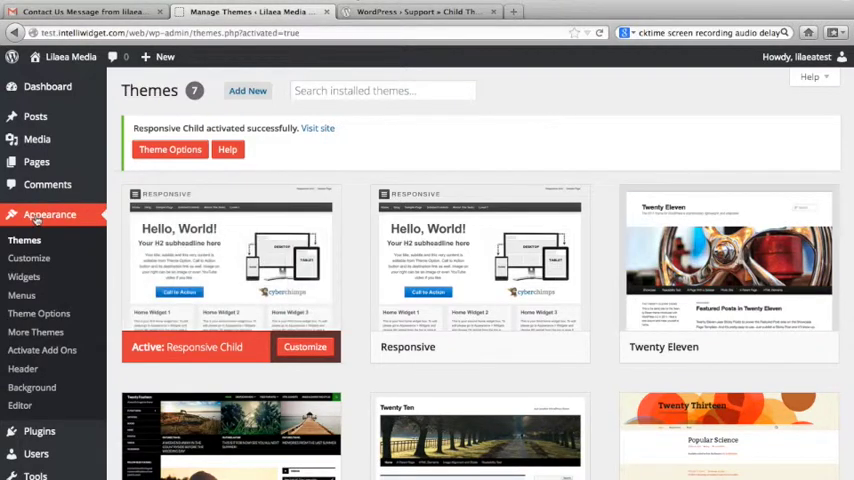
mouse_move(230, 260)
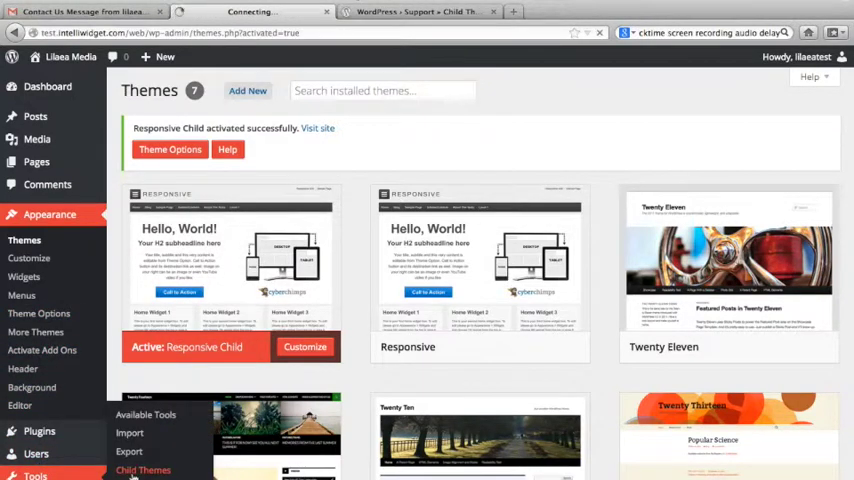
Return to the Child Theme Configurator Files tab and scroll to the image upload options
click(143, 470)
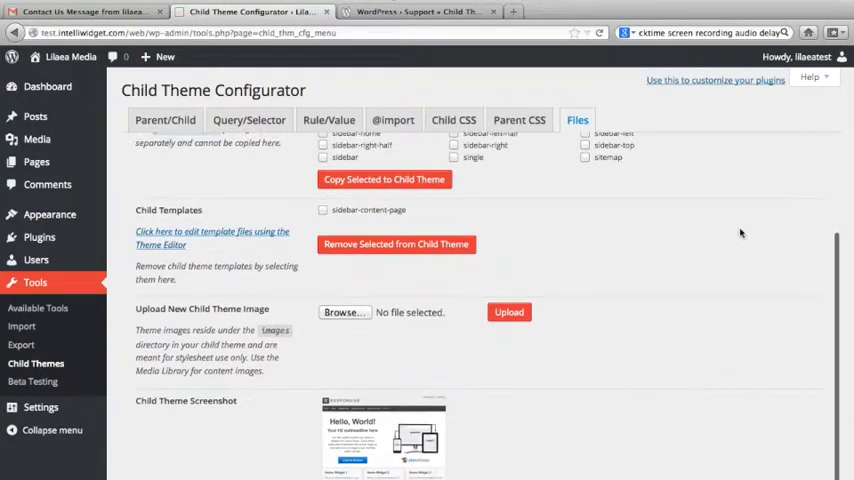
scroll(down, 3)
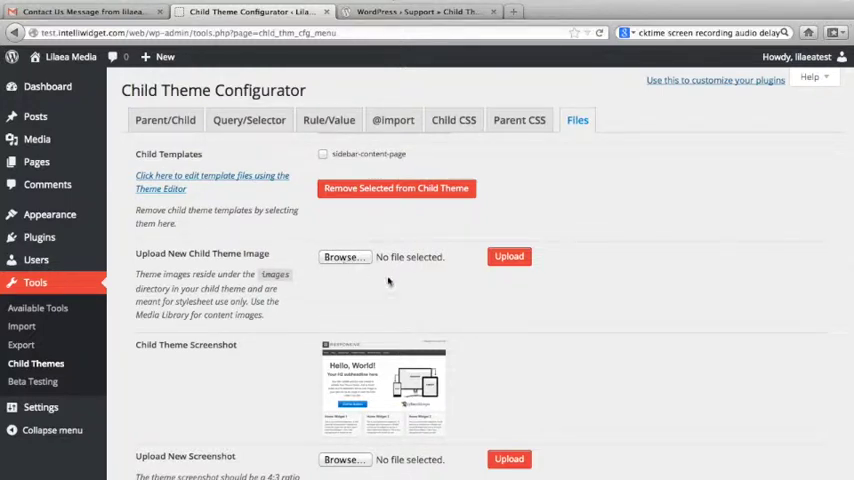
mouse_move(344, 257)
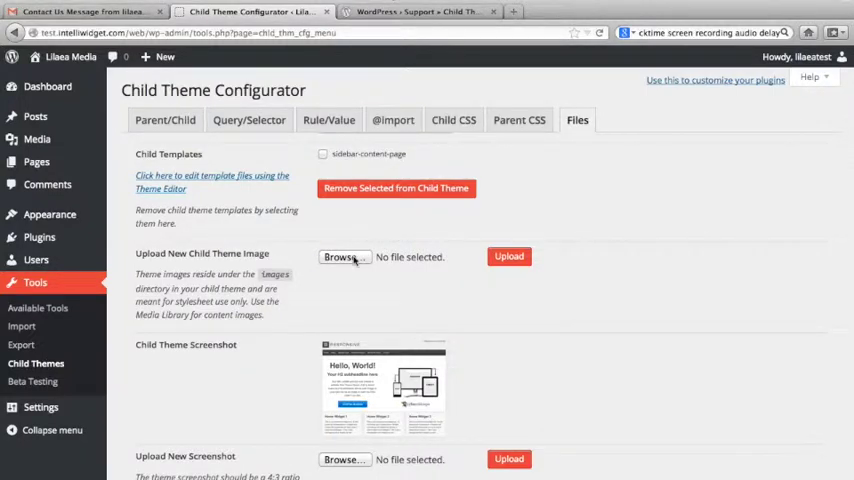
Upload ui-bg_diagonals-thick_18_b81900_40x40.png as a child theme image
click(345, 257)
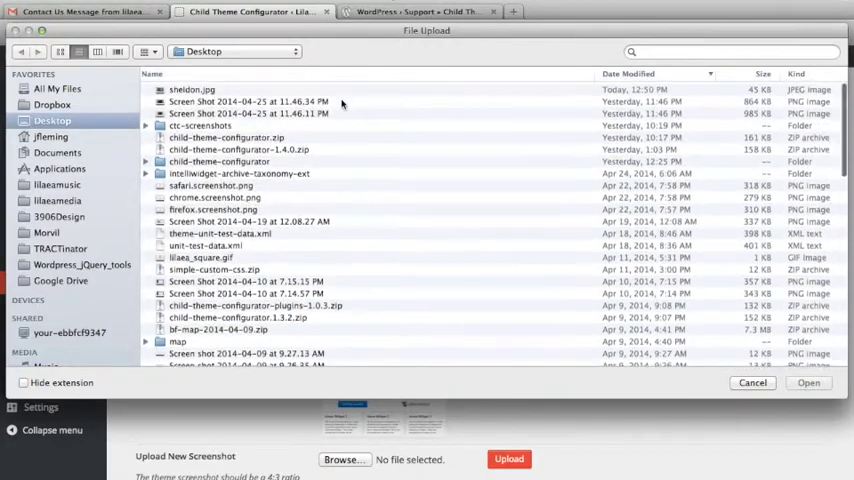
scroll(down, 3)
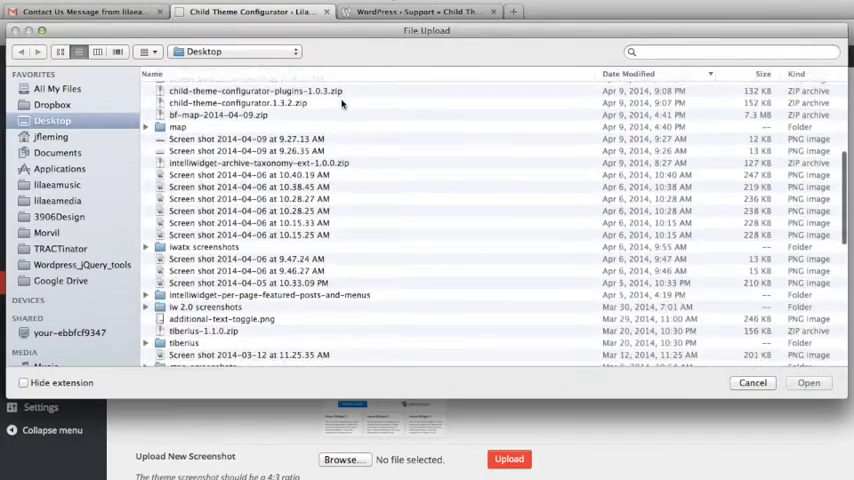
scroll(down, 3)
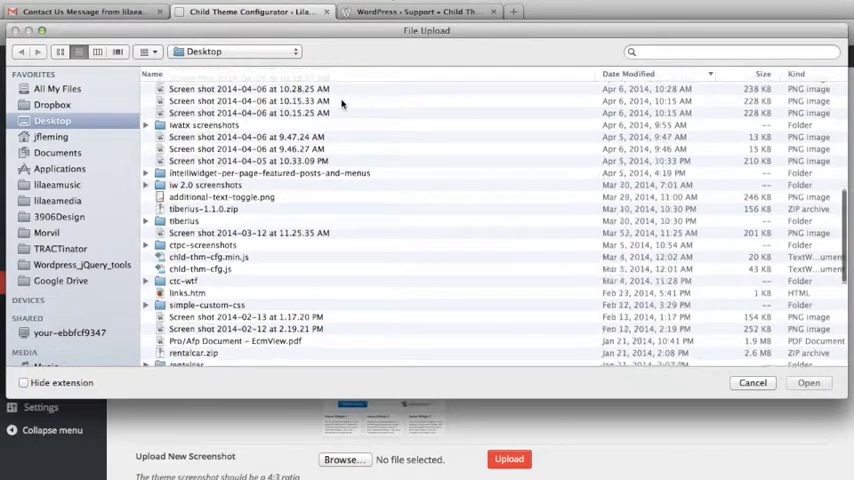
scroll(down, 3)
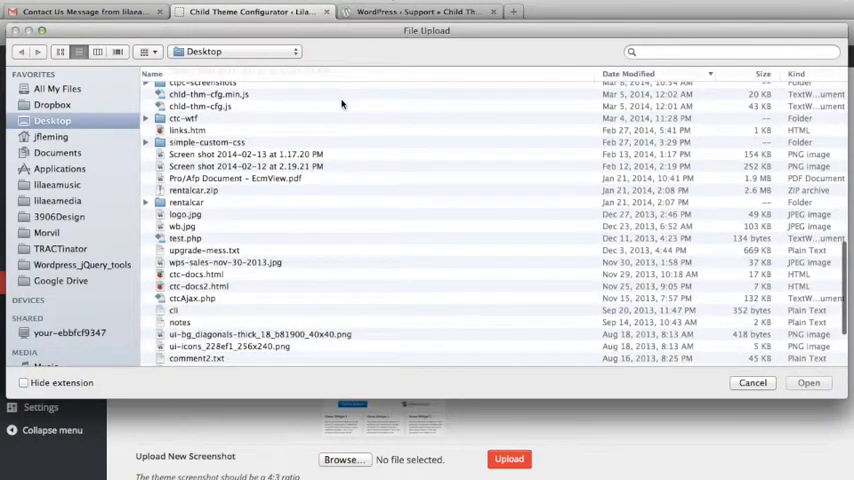
scroll(down, 3)
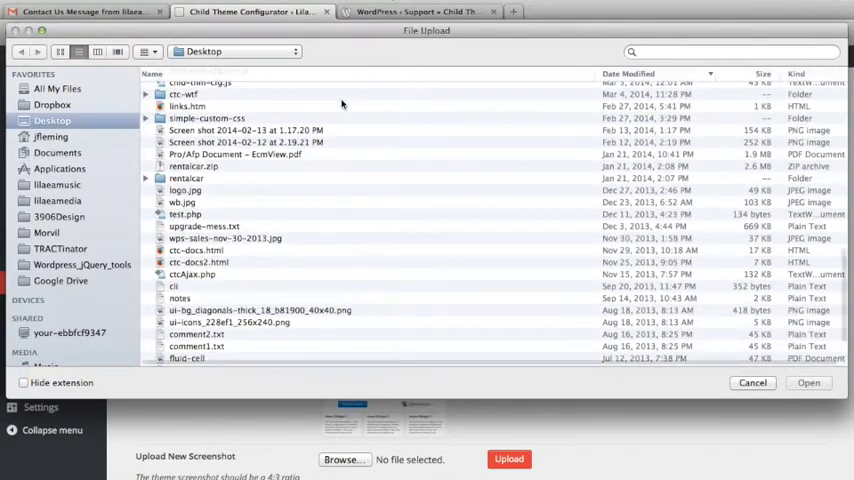
click(259, 291)
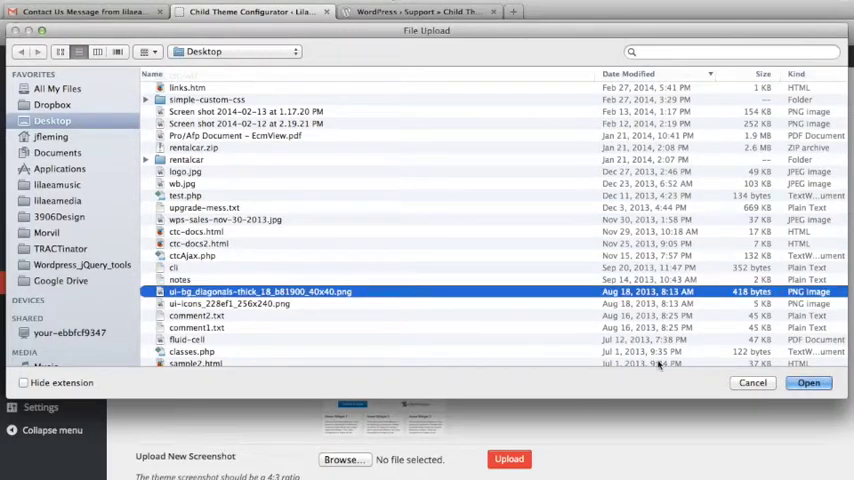
click(808, 382)
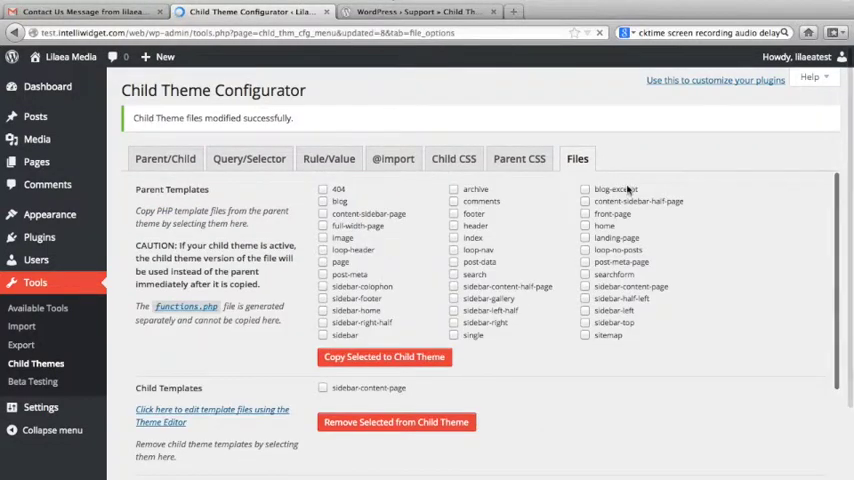
scroll(down, 3)
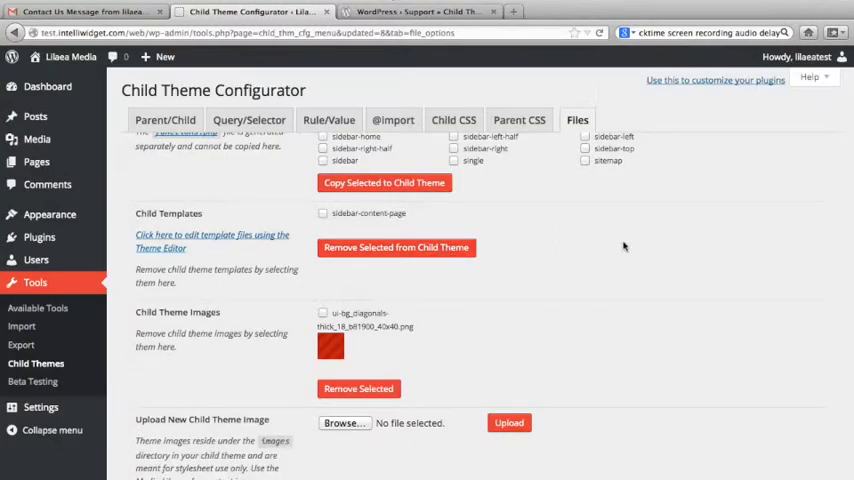
scroll(down, 3)
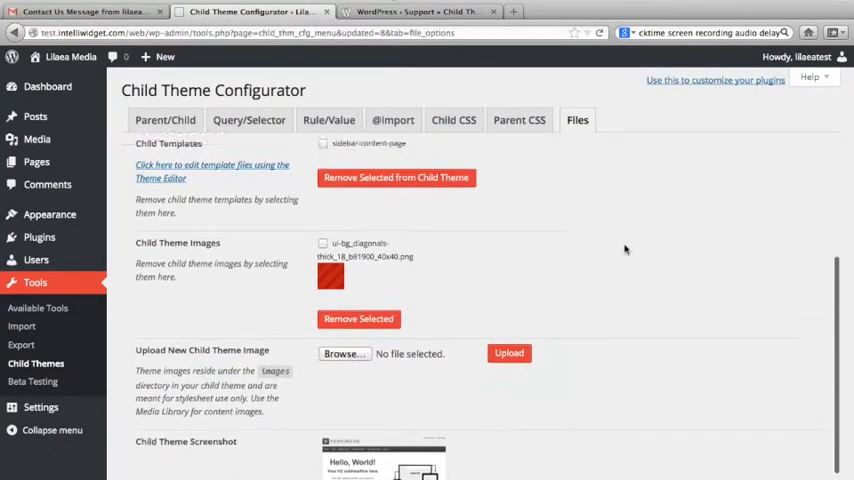
Start a Raw CSS rule for .stripy-background with a background url
click(249, 120)
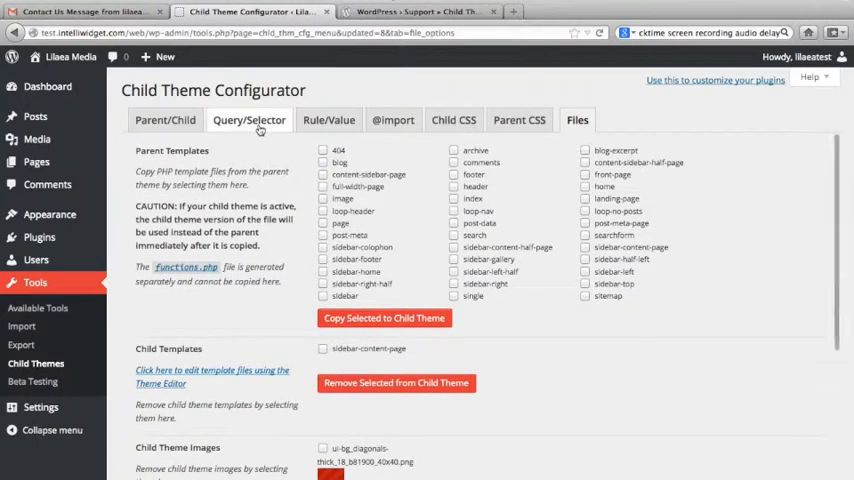
click(249, 119)
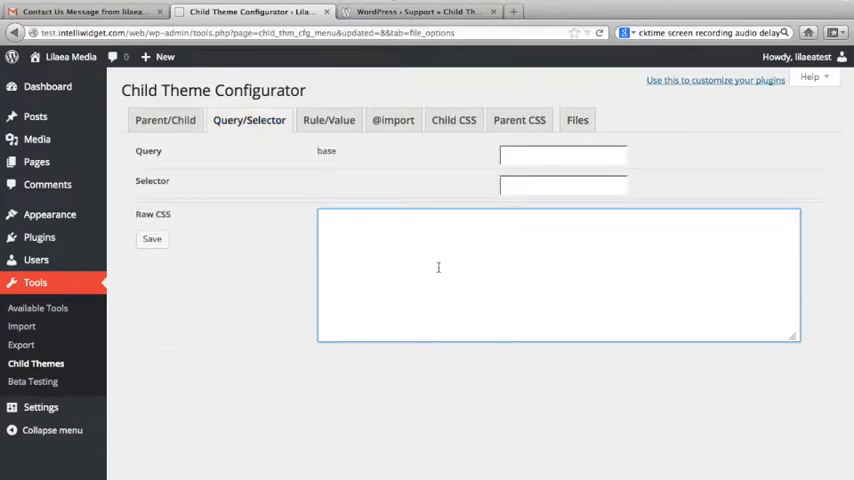
text(.gri)
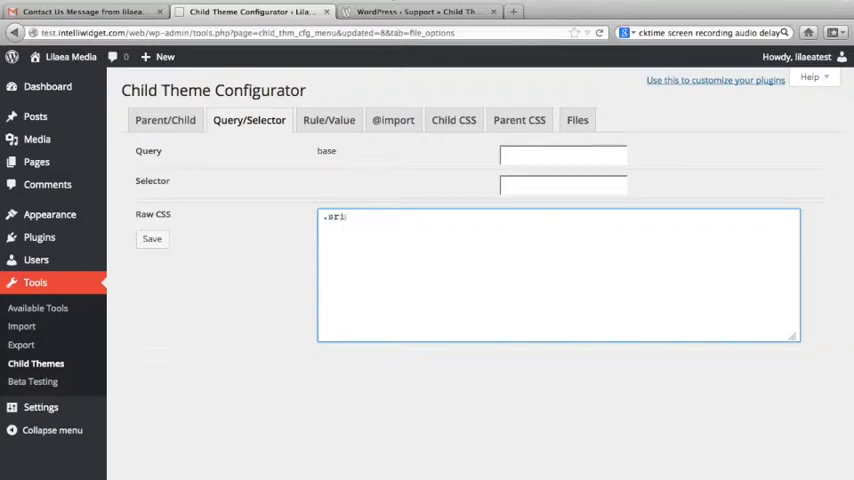
text(stripy)
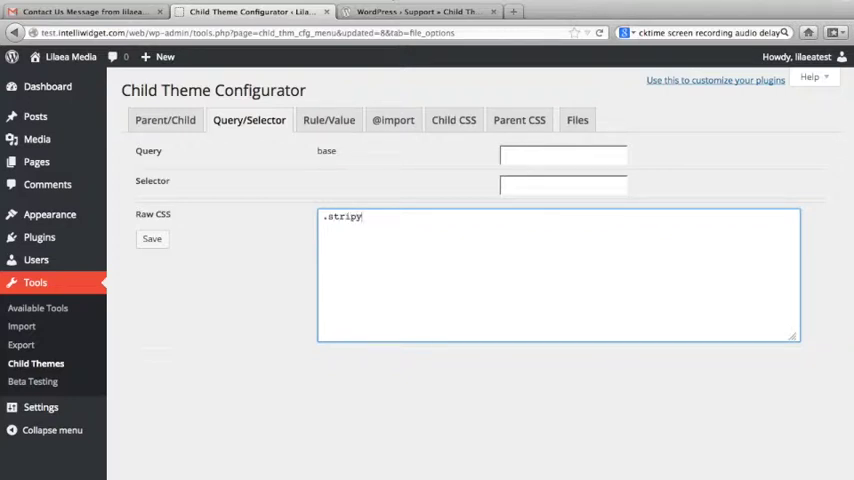
text(-background {)
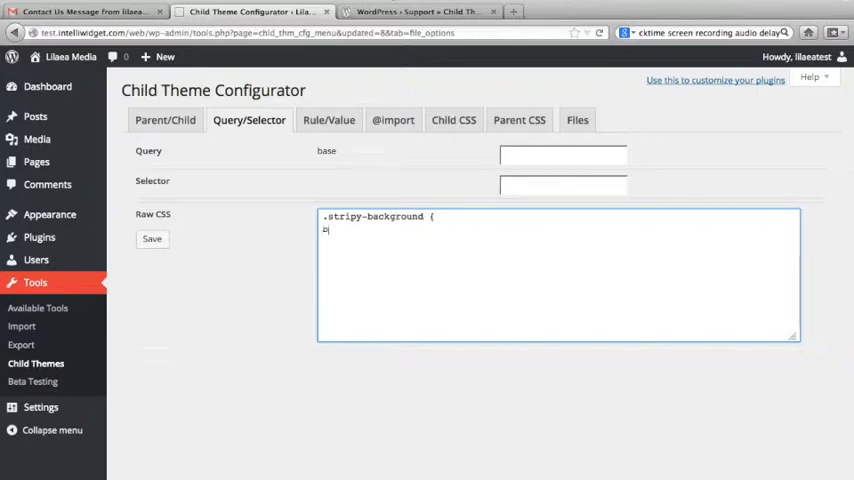
text(ackground:)
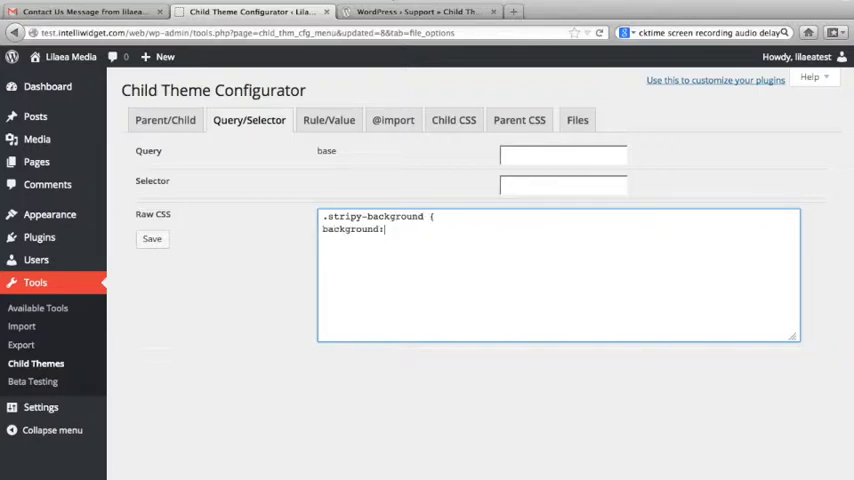
text(url(images/)
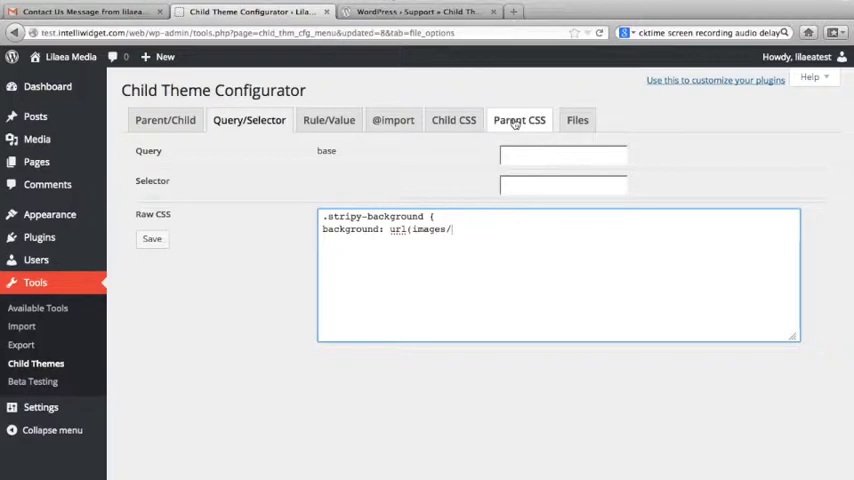
Check the image's file name, complete url(images/ui-bg_diagonals-thick_18_b81900_40x40.png) and save the rule
click(577, 120)
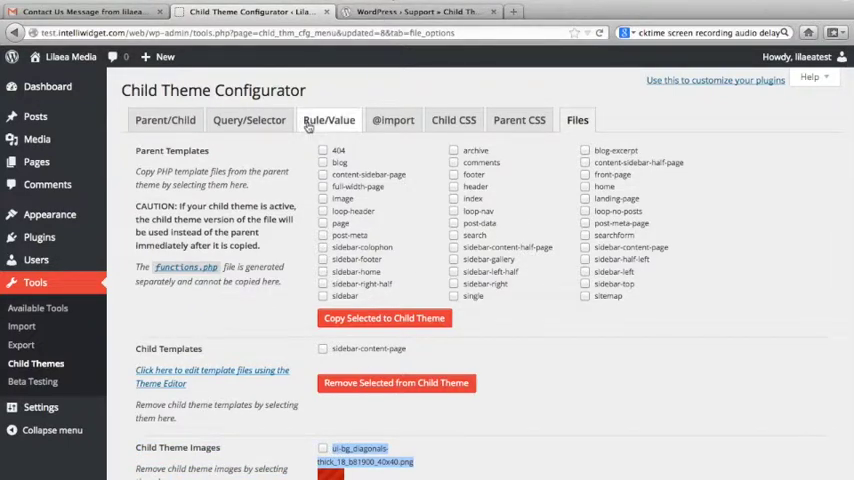
click(249, 120)
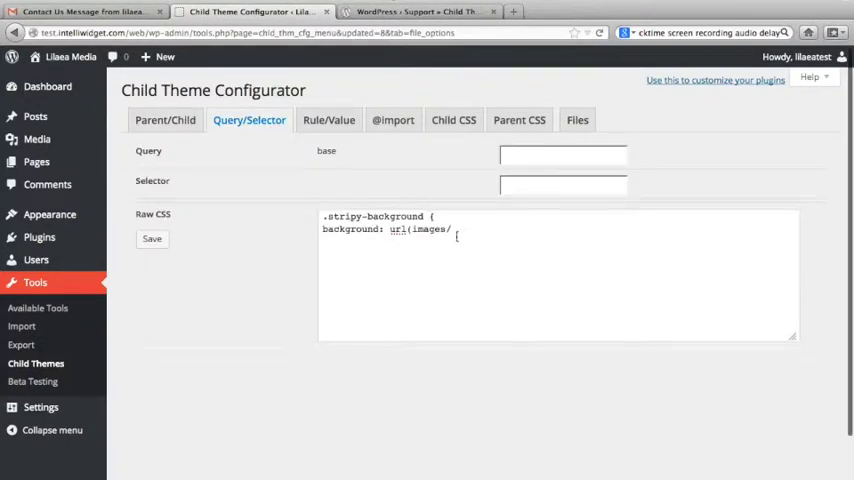
text(ui-bg_diagonals-thick_18_b81900_40x40.png)
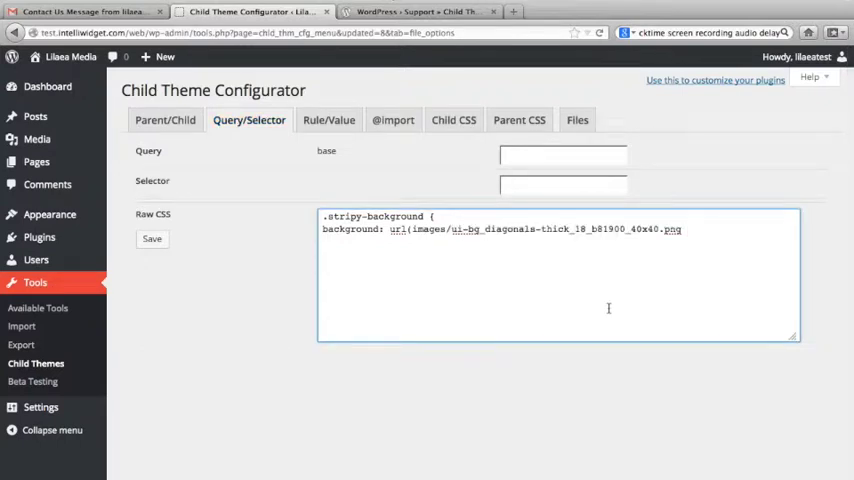
text();)
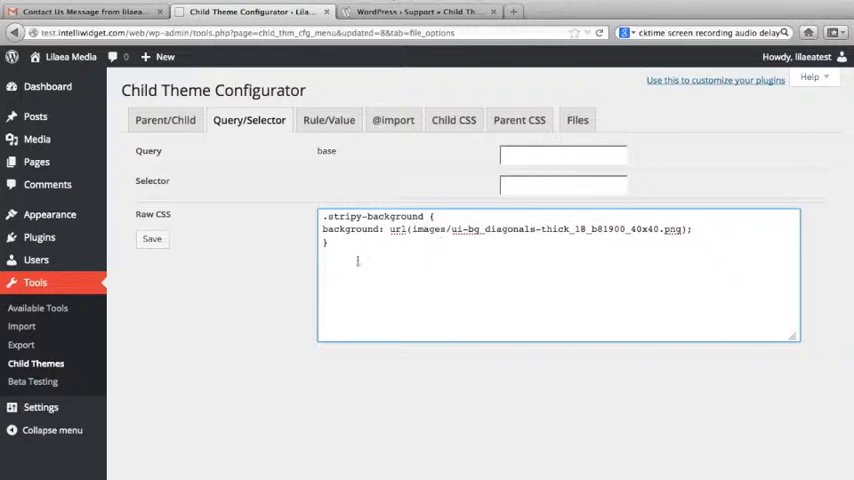
click(152, 239)
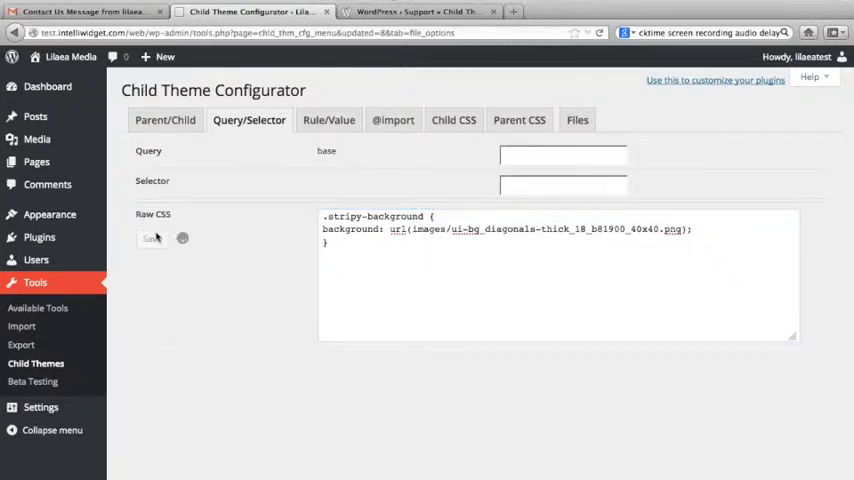
click(152, 238)
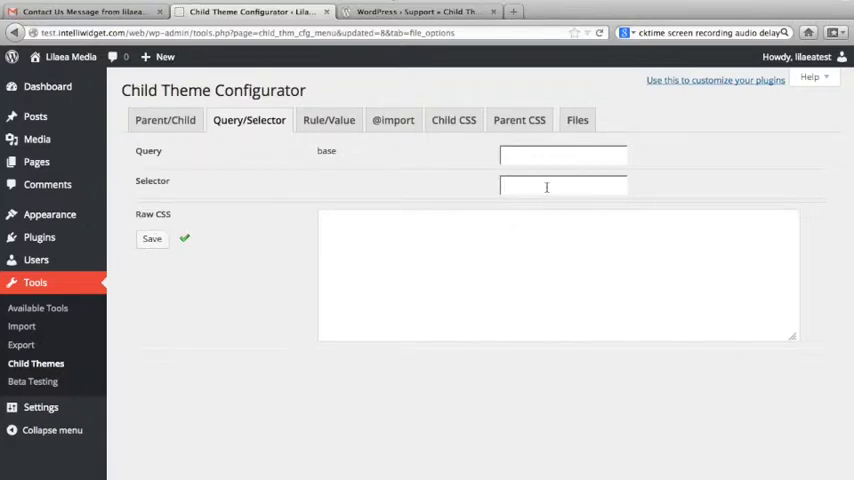
Load the .stripy-background selector to confirm its background-image, then return to Files
text(stripy)
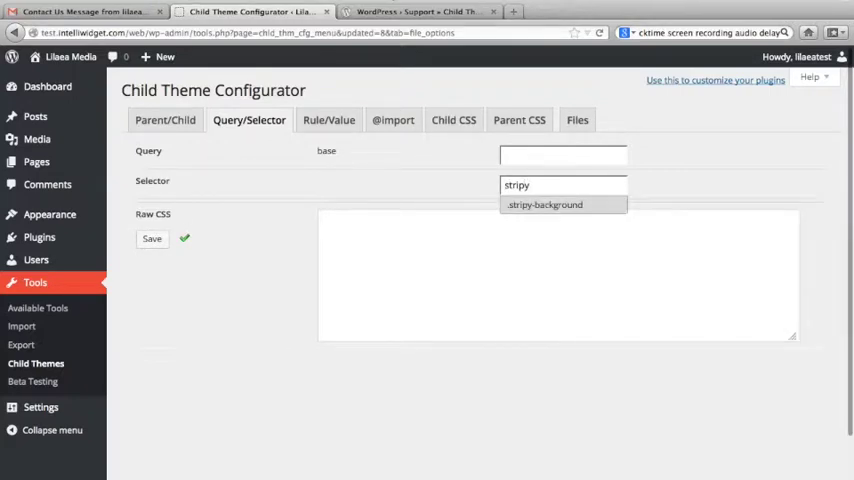
click(544, 204)
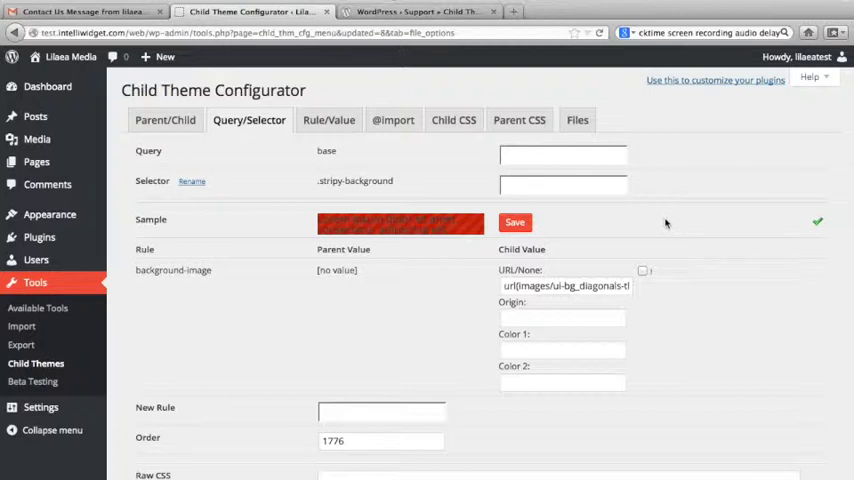
click(577, 120)
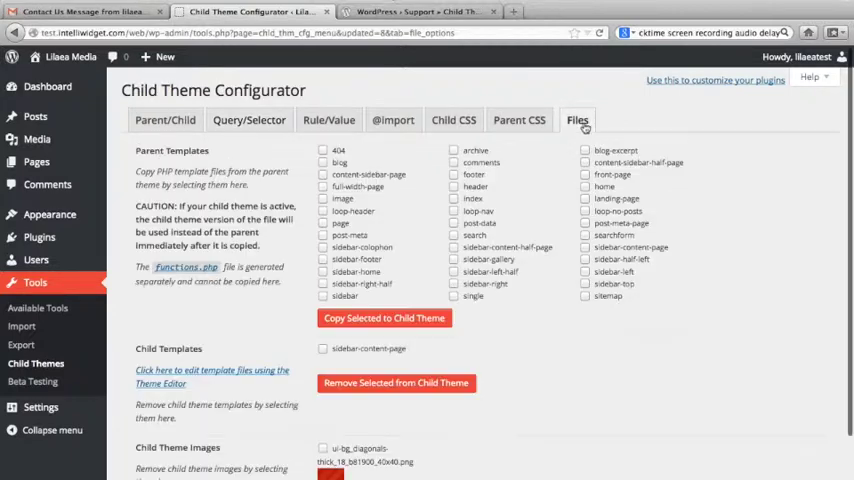
Upload ui-icons_228ef1_256x240.png as a second child theme image and close its preview
scroll(down, 3)
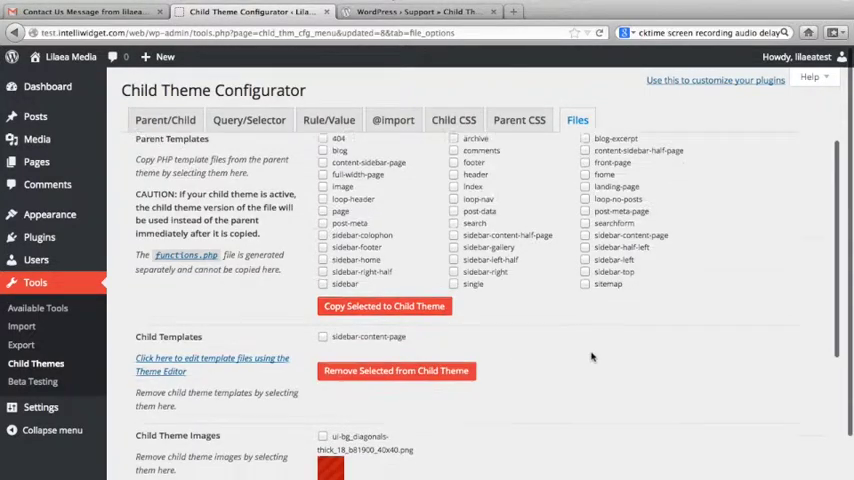
scroll(down, 3)
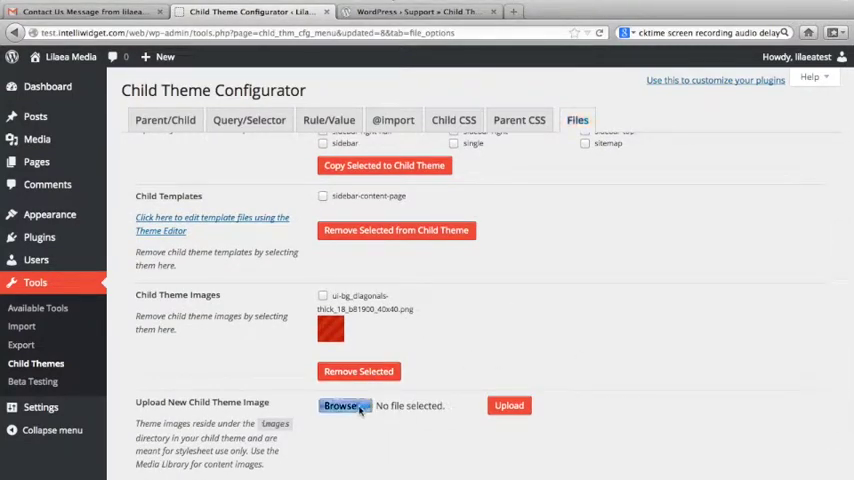
click(343, 405)
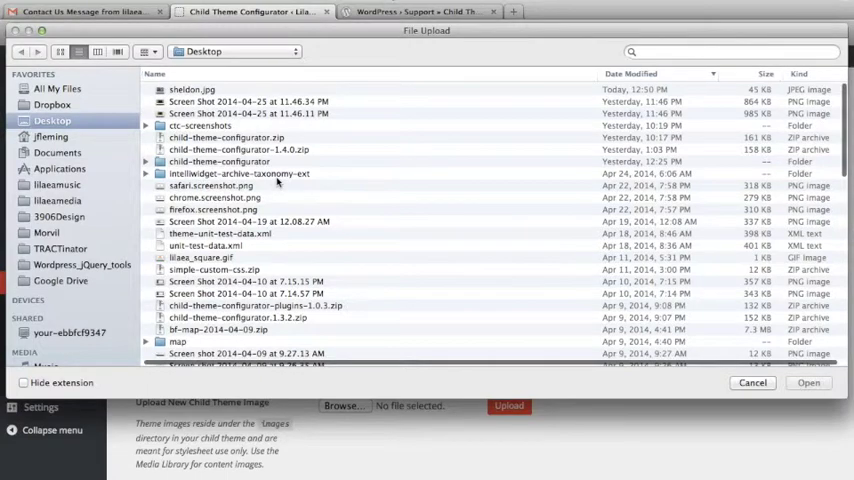
scroll(down, 3)
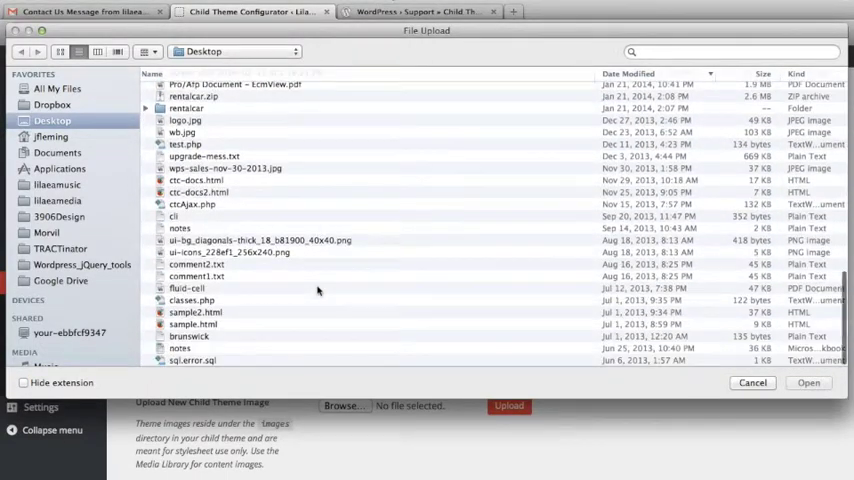
click(229, 252)
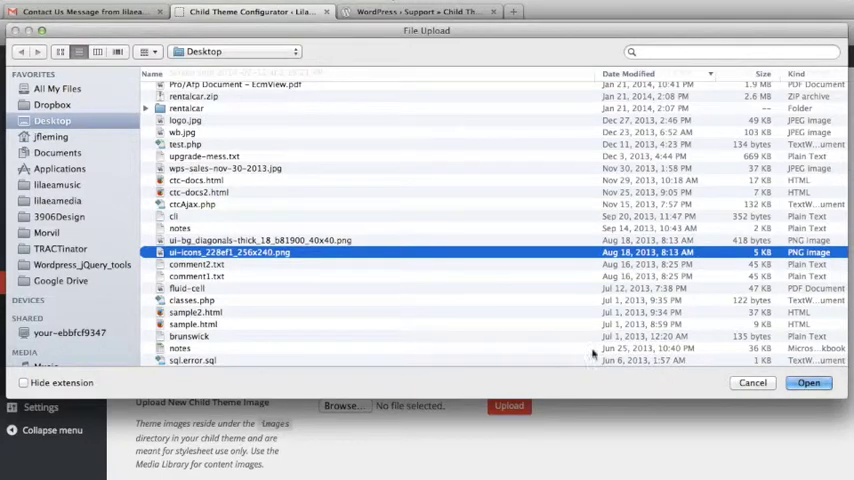
click(808, 382)
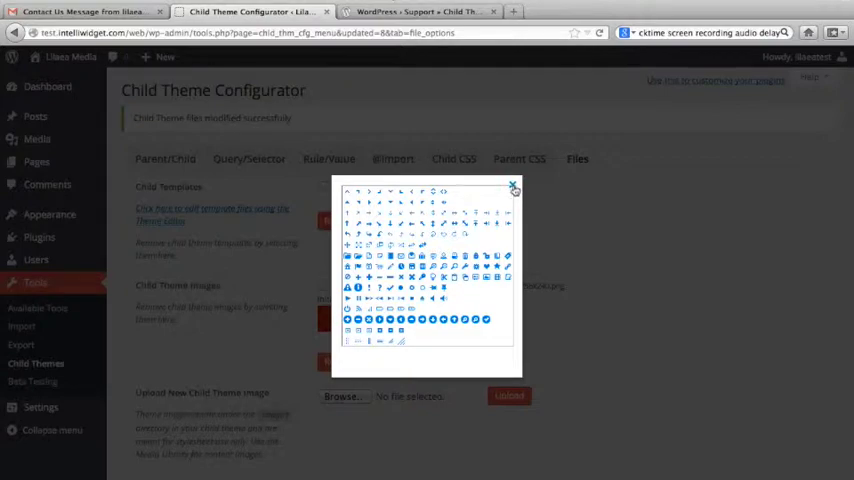
click(513, 187)
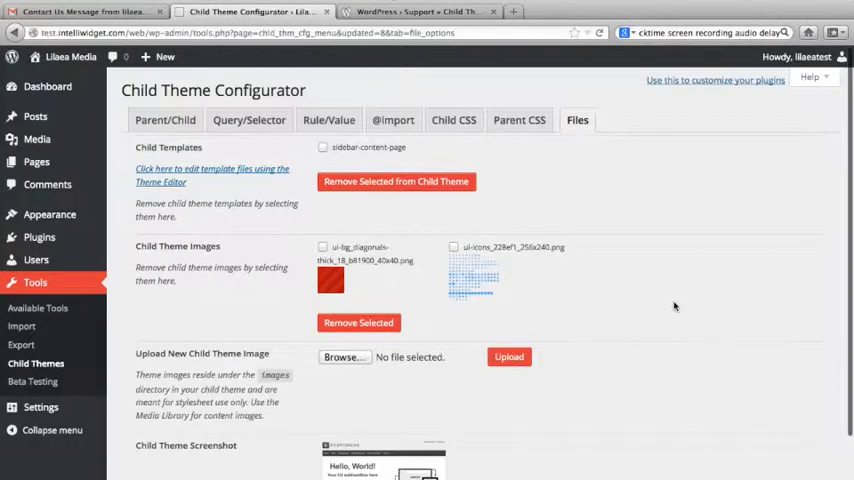
scroll(down, 3)
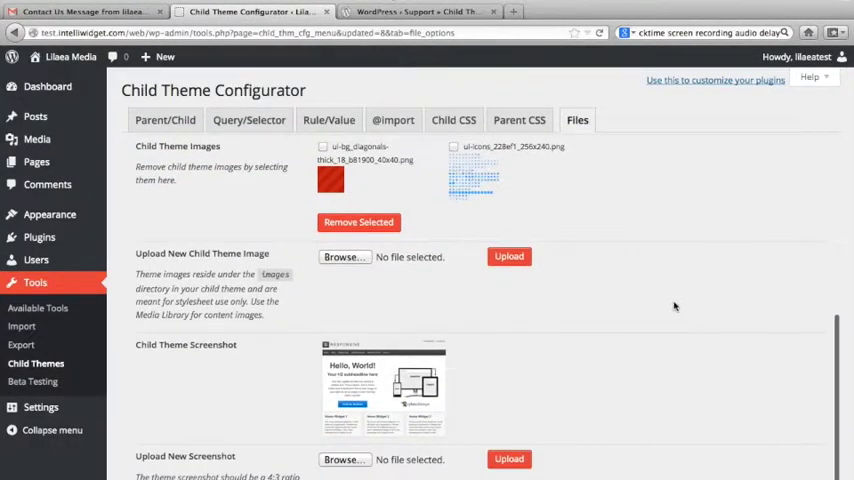
mouse_move(585, 347)
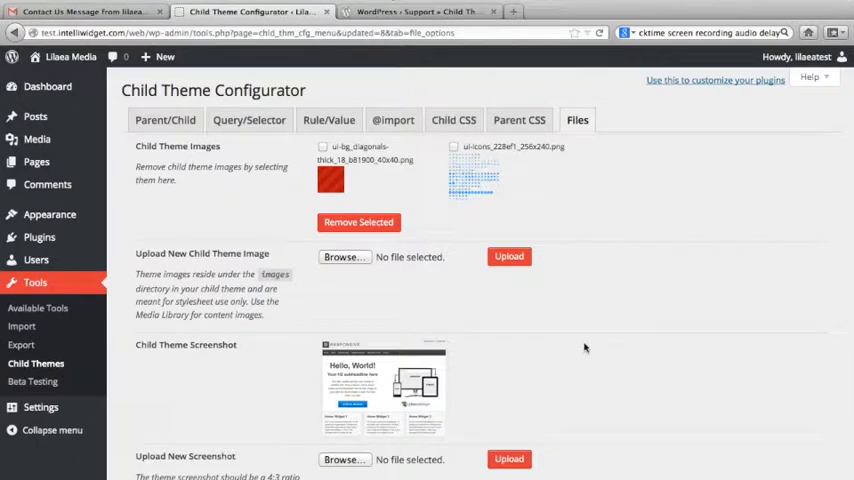
mouse_move(645, 349)
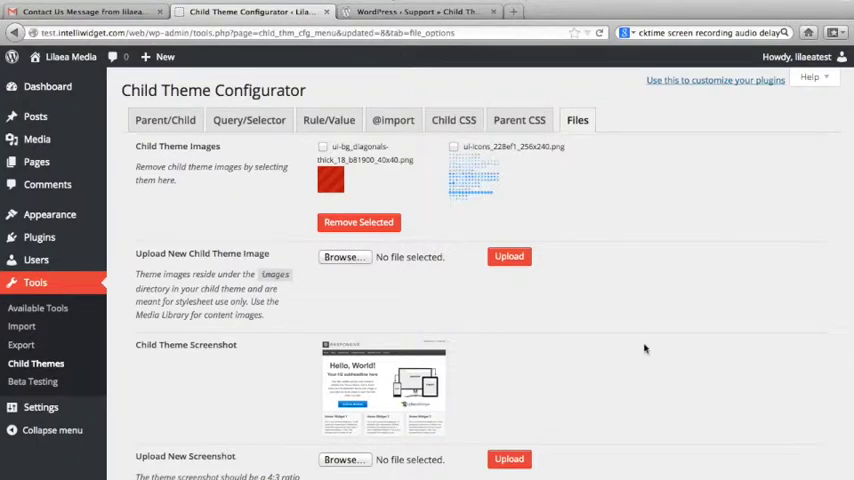
scroll(down, 3)
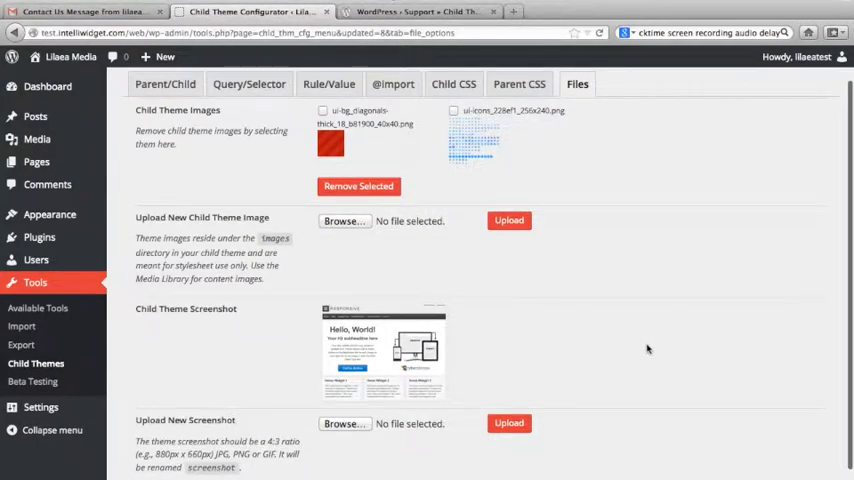
mouse_move(503, 289)
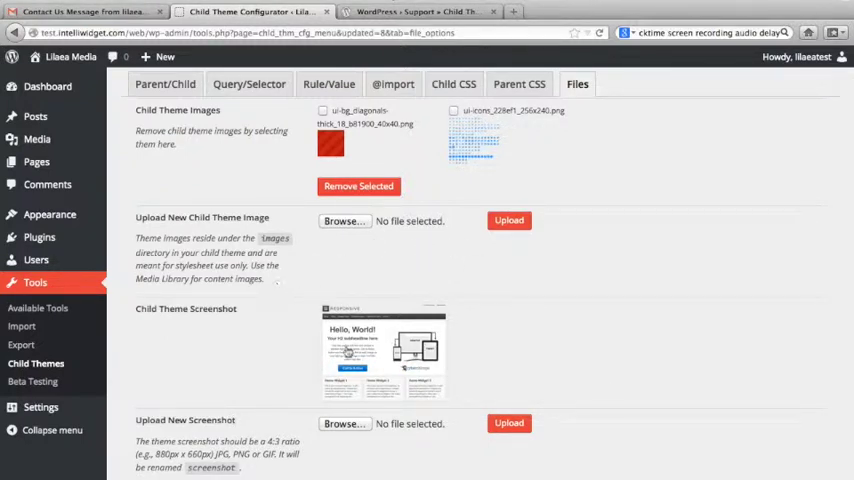
click(383, 350)
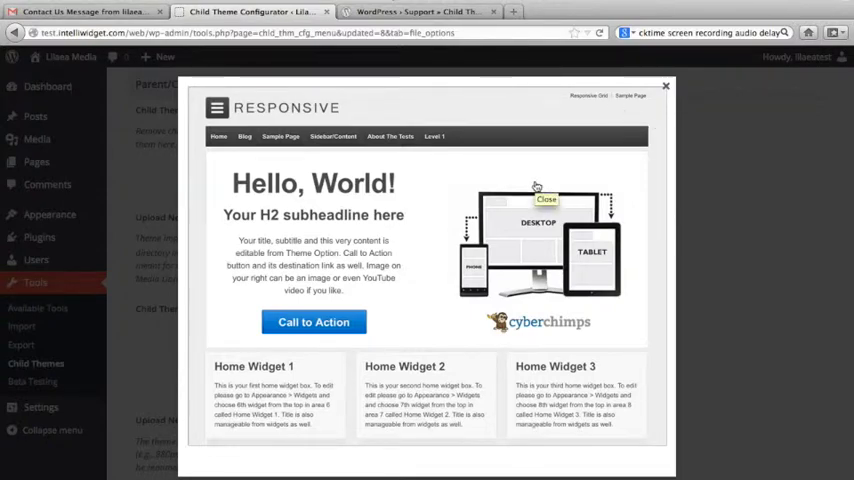
click(665, 85)
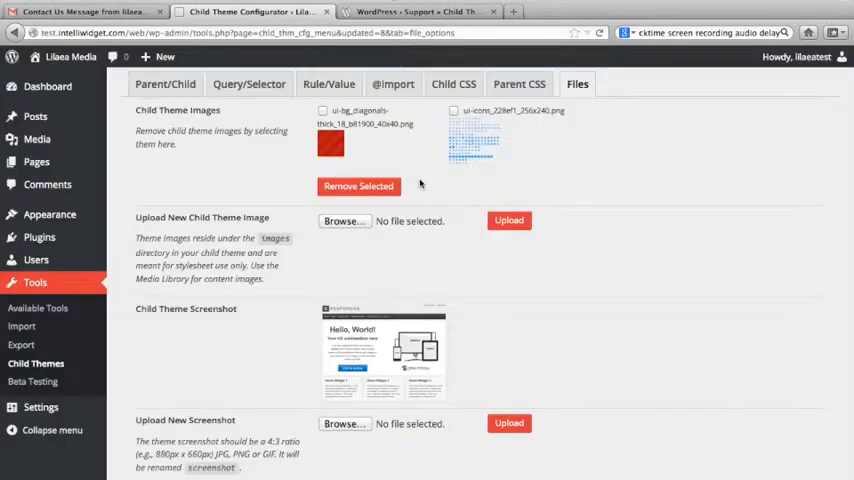
scroll(down, 3)
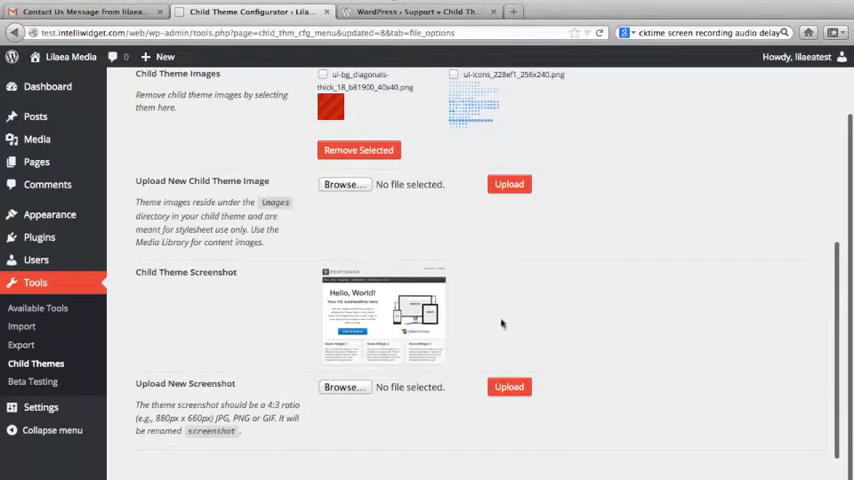
click(345, 184)
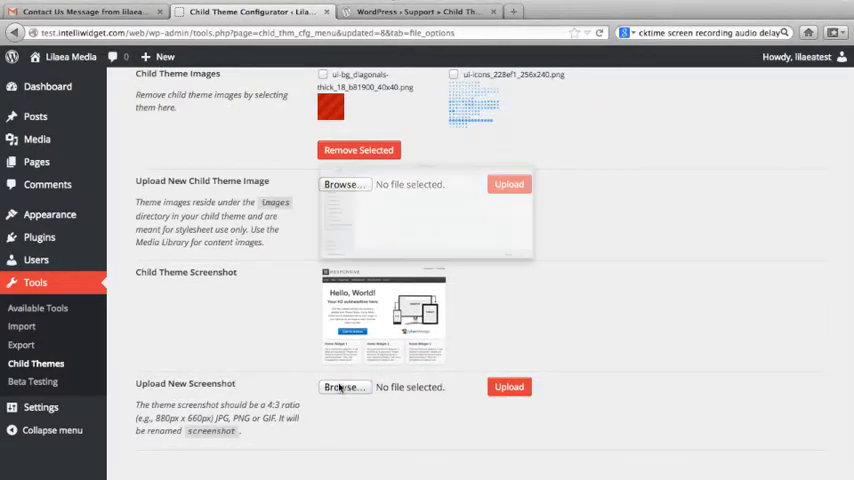
Upload sheldon.jpg as the child theme screenshot and enlarge its thumbnail
click(345, 387)
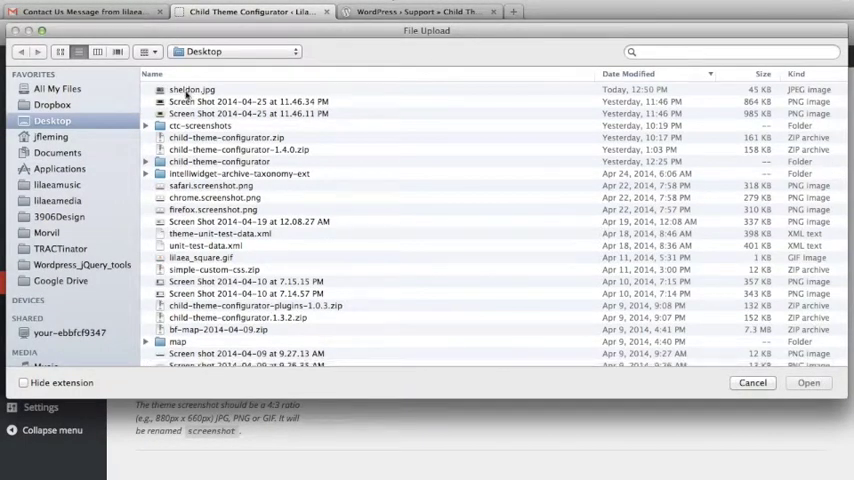
click(808, 382)
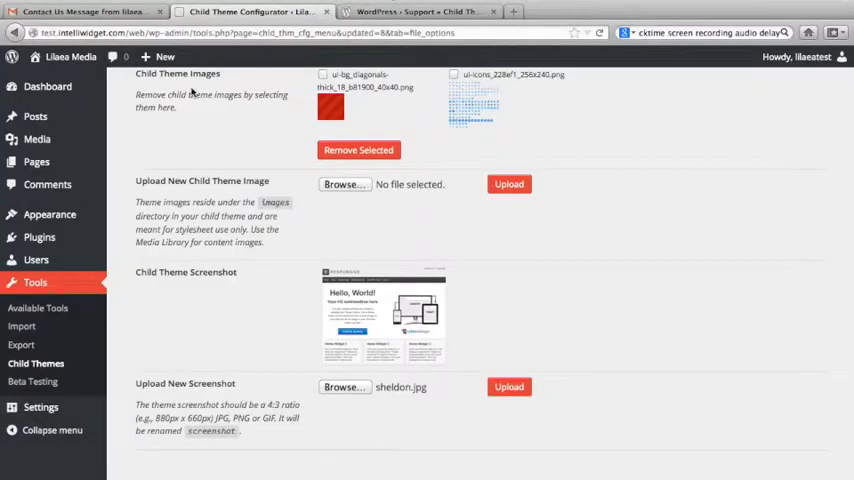
click(508, 387)
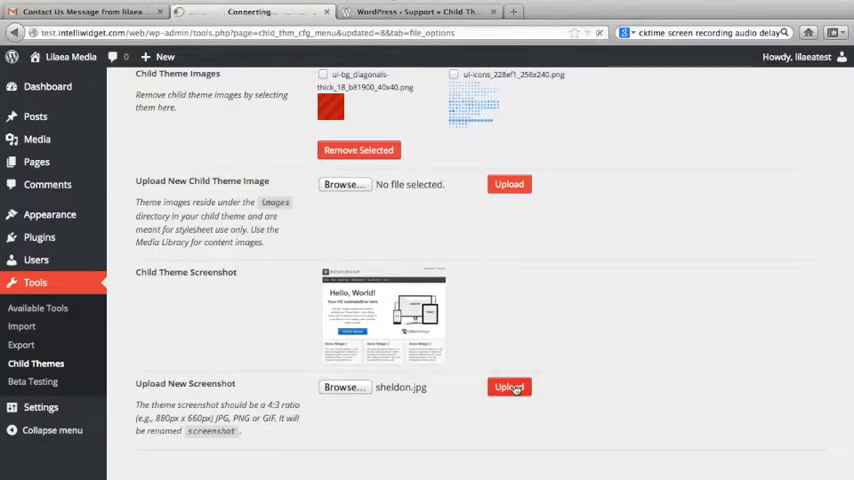
click(509, 387)
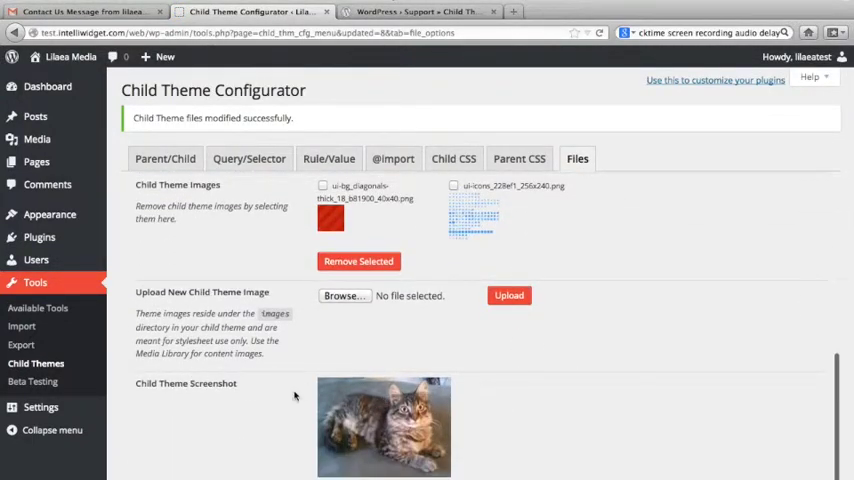
click(384, 425)
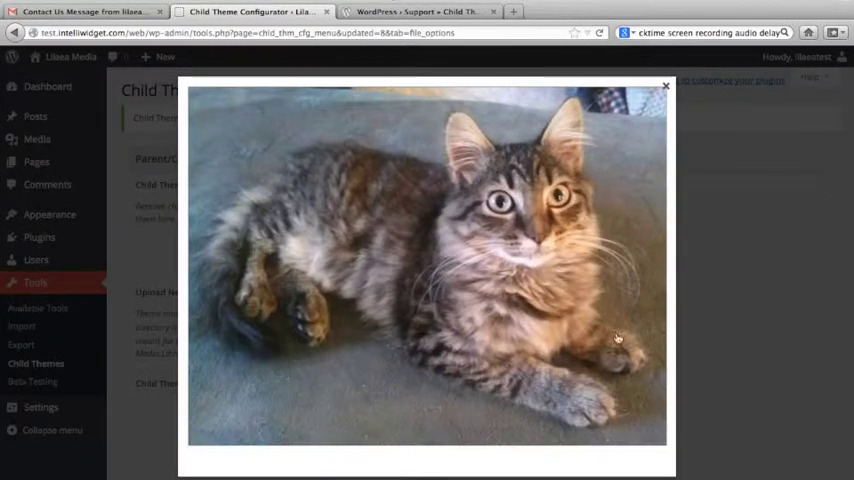
click(665, 86)
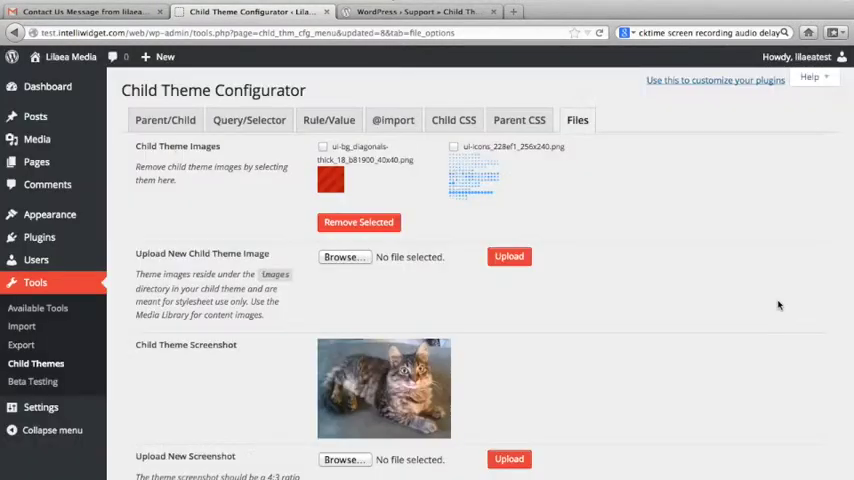
click(49, 214)
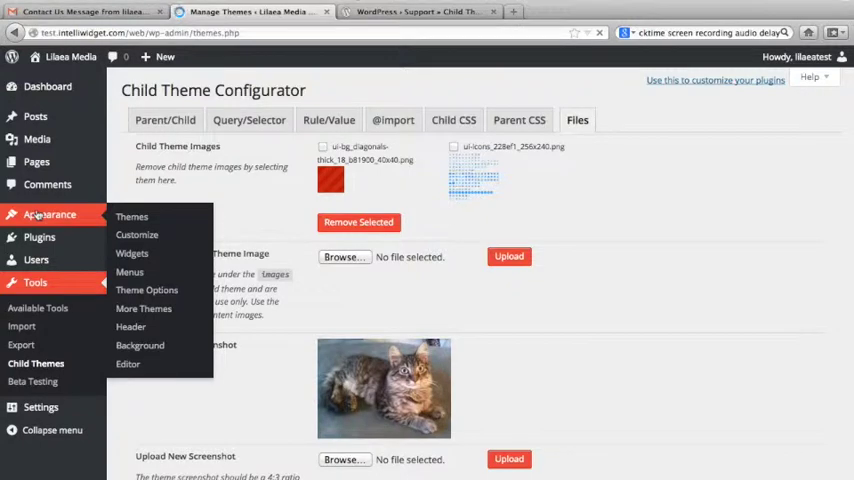
click(131, 216)
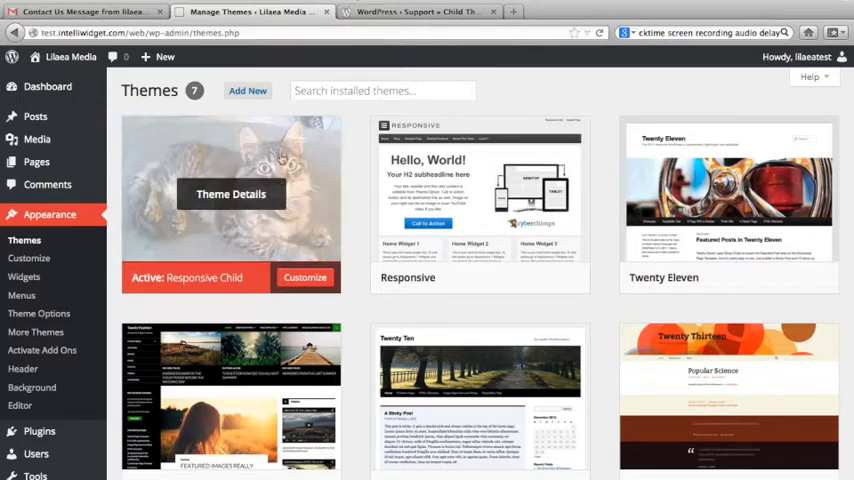
mouse_move(480, 195)
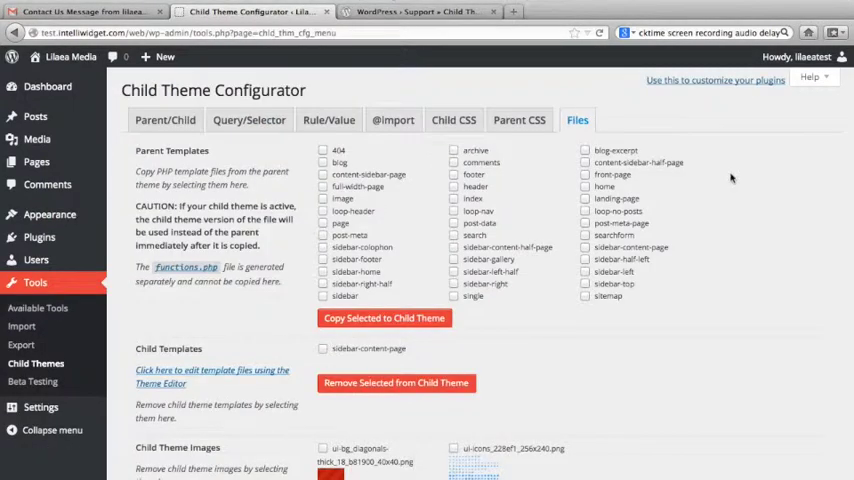
Tick sidebar-content-page under Child Templates and submit it for removal
scroll(down, 3)
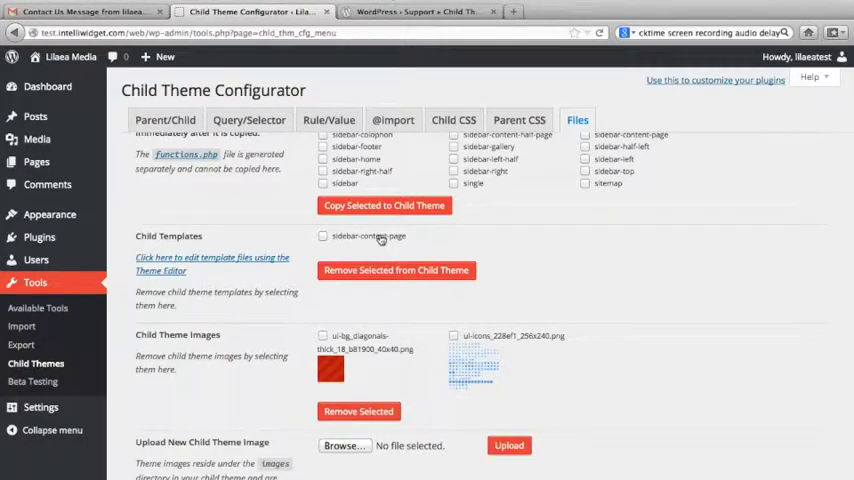
click(323, 235)
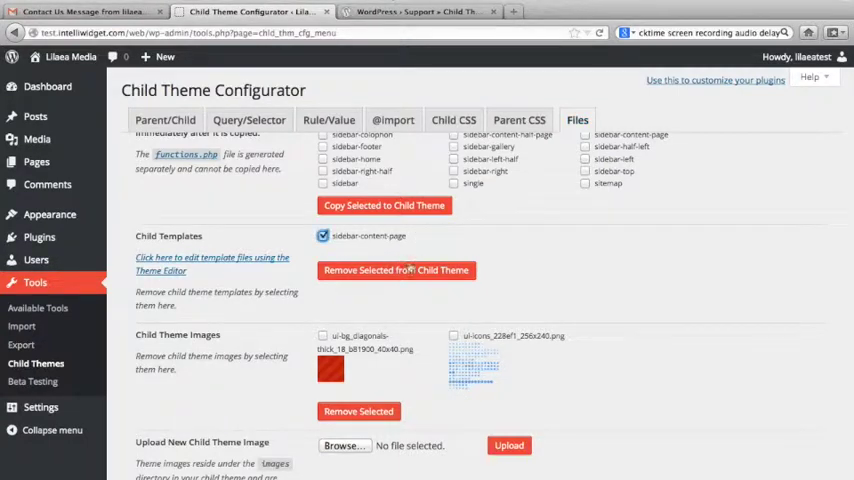
click(396, 270)
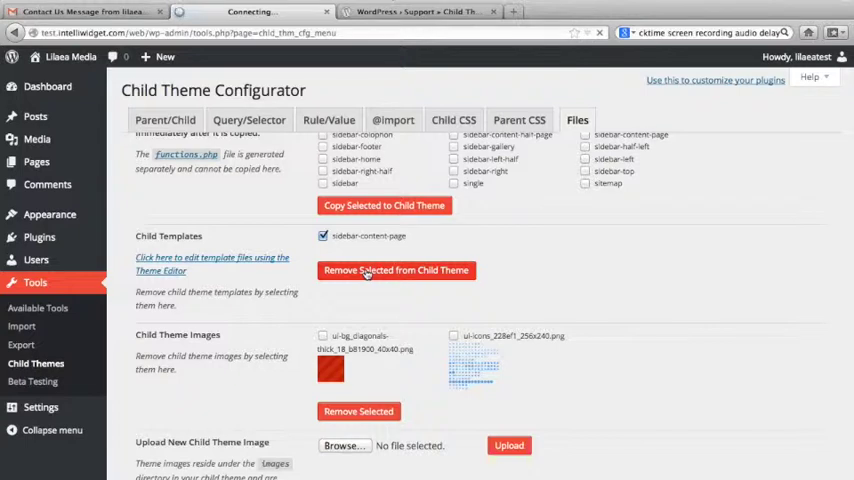
click(396, 270)
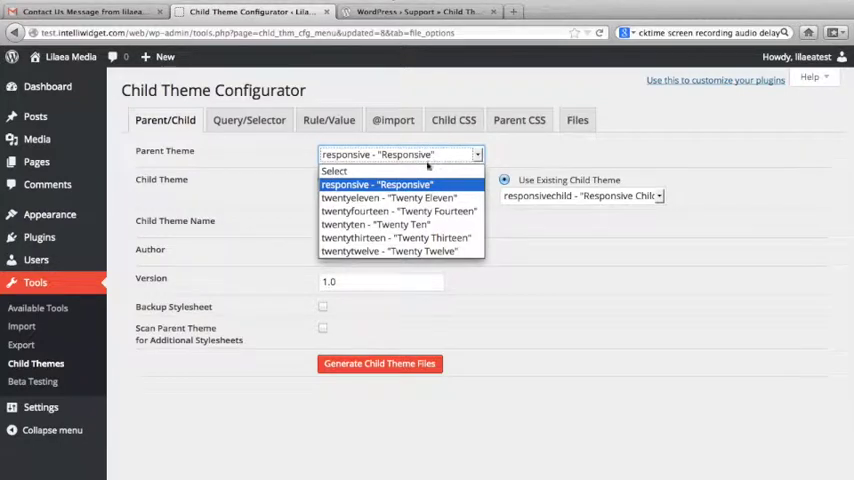
Regenerate Responsive Child with Twenty Eleven as its parent theme
click(388, 197)
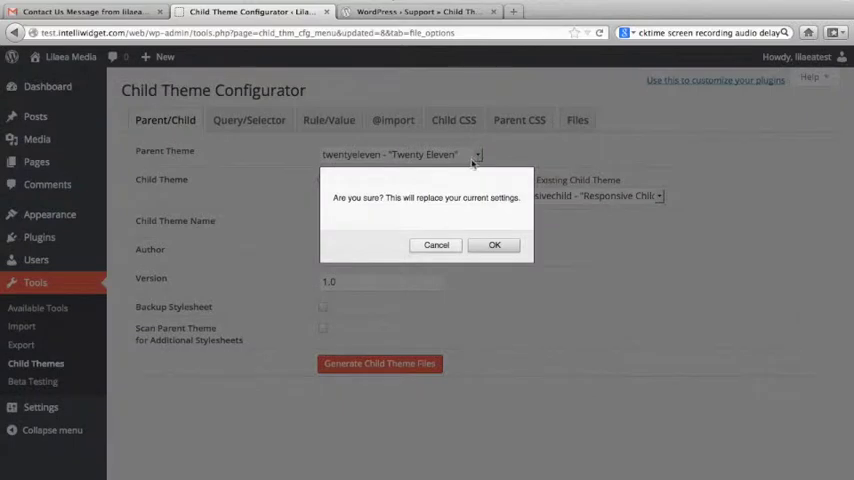
click(494, 244)
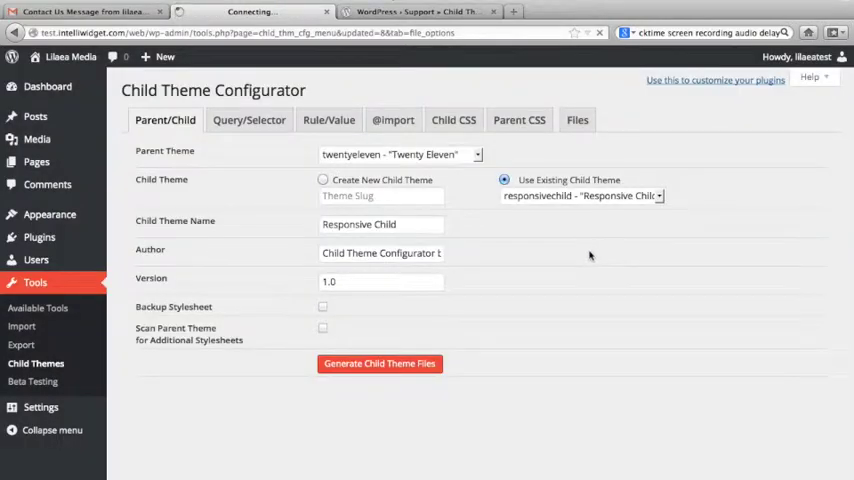
click(379, 363)
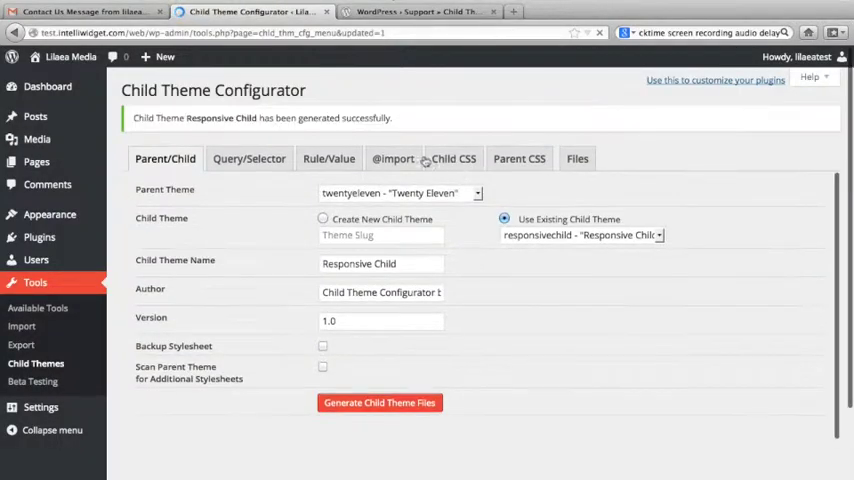
Copy the parent's 'tag' template into the child theme and return to Parent/Child settings
click(577, 158)
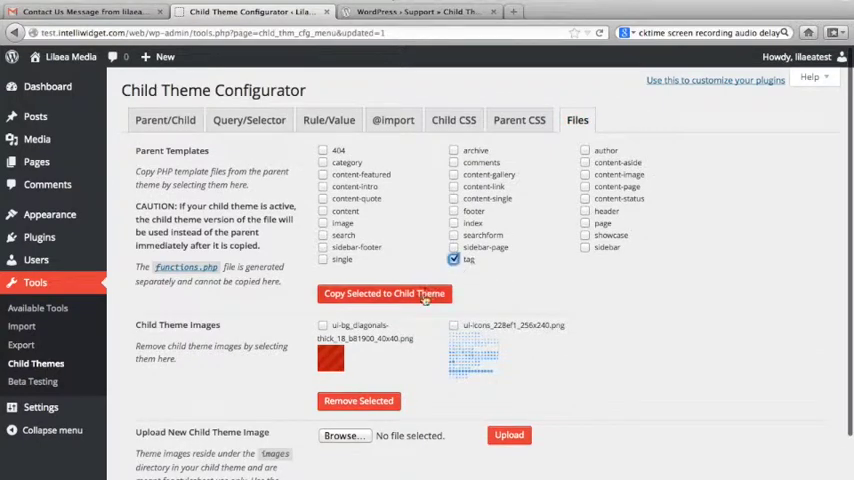
click(384, 293)
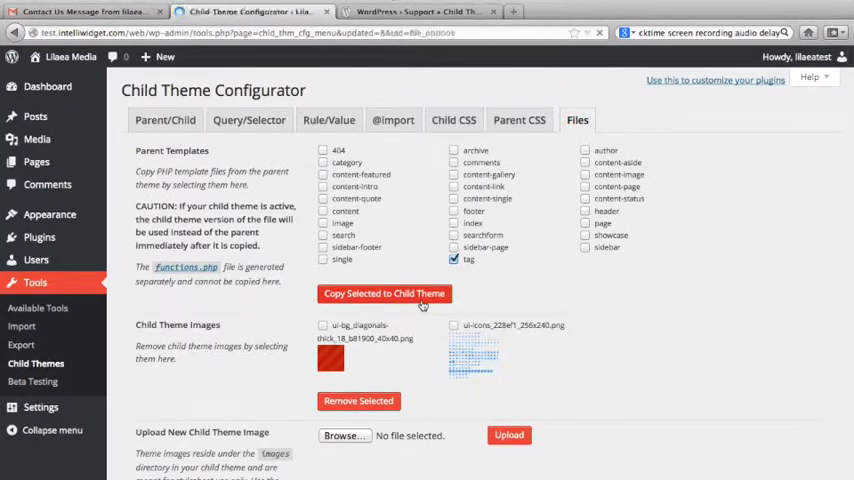
click(384, 293)
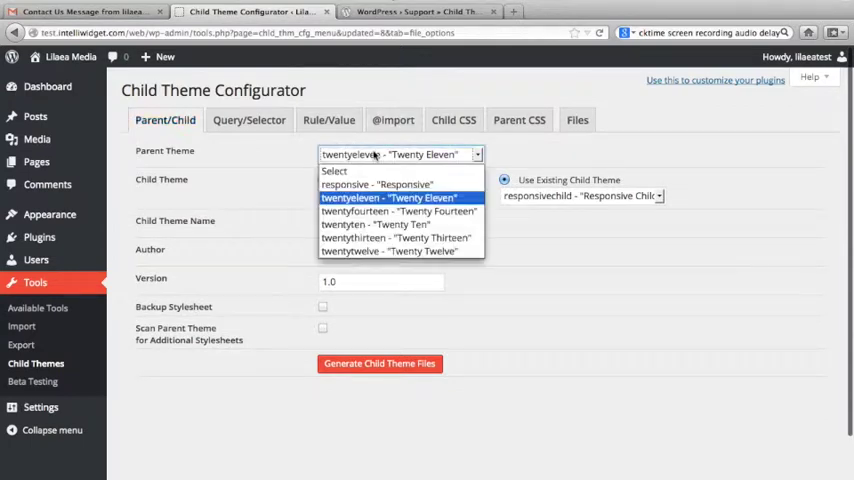
Regenerate Responsive Child with twentytwelve as parent and view its theme Files
click(388, 250)
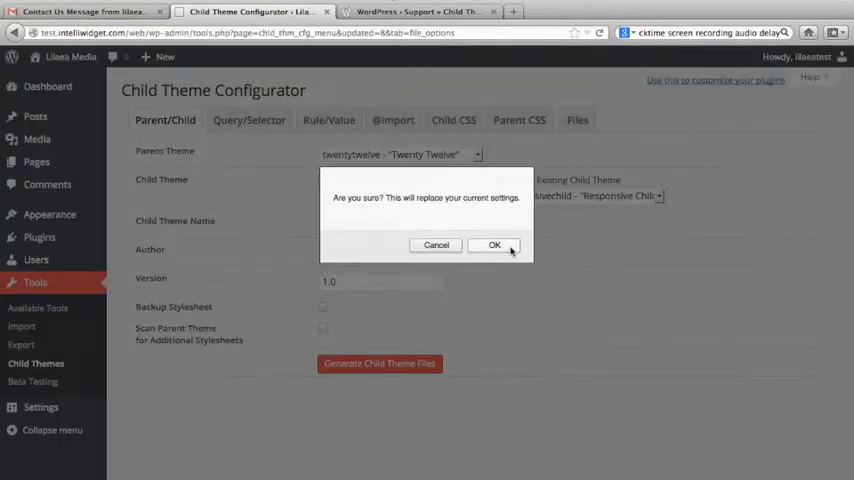
click(494, 245)
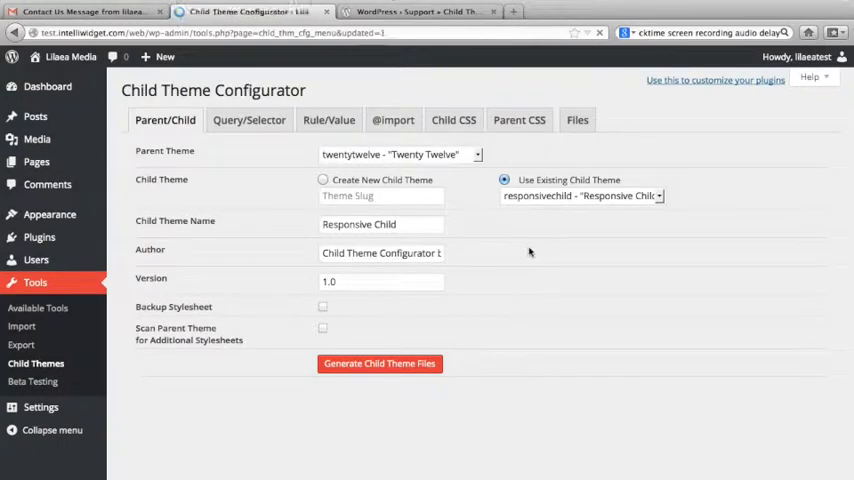
click(379, 363)
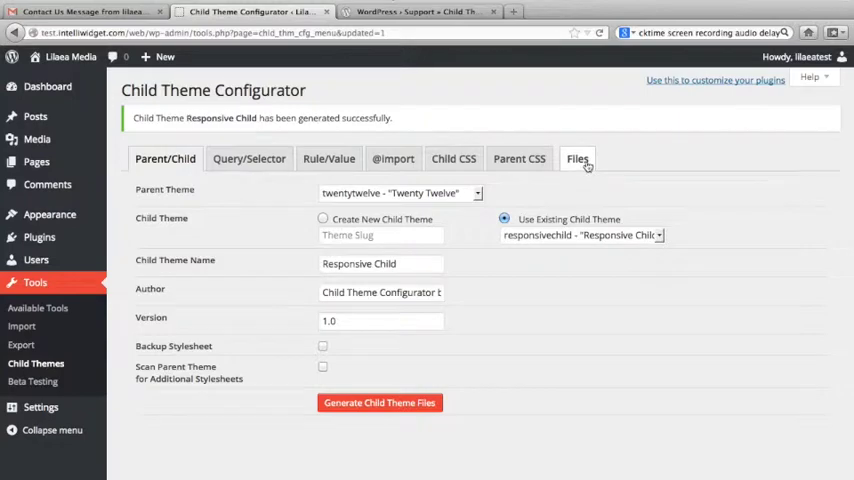
click(577, 158)
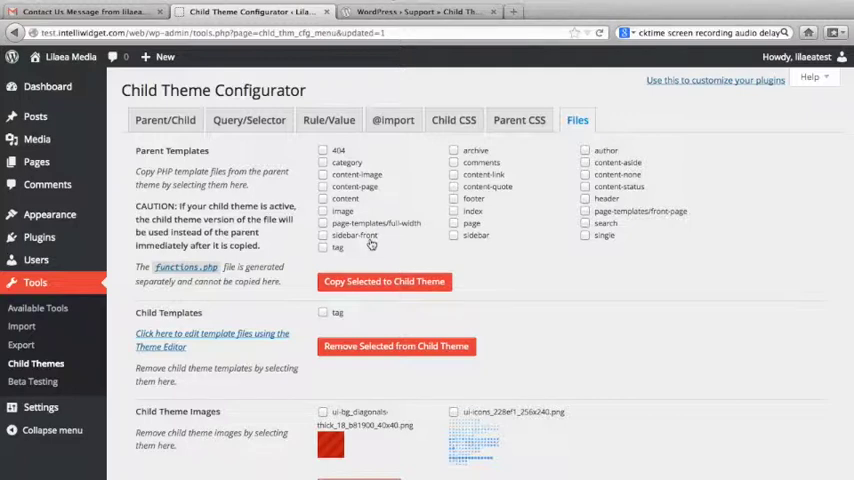
mouse_move(342, 250)
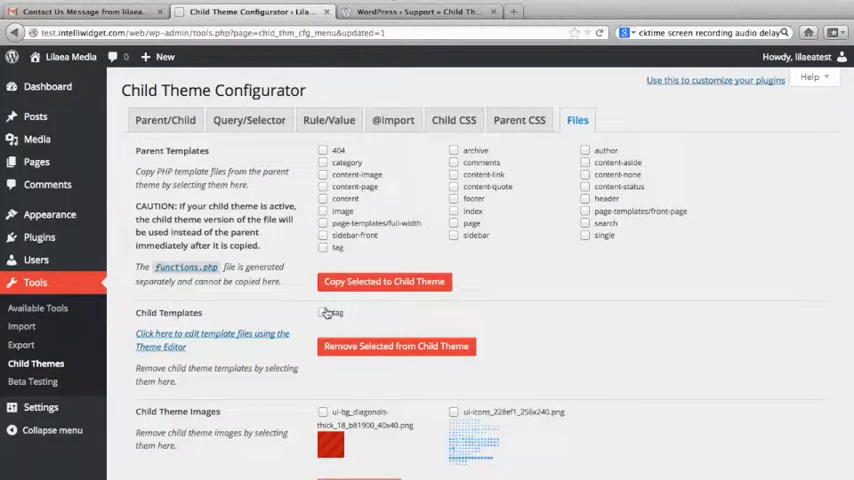
Remove the 'tag' template from Child Templates and mark the ui-icons image for removal
click(323, 312)
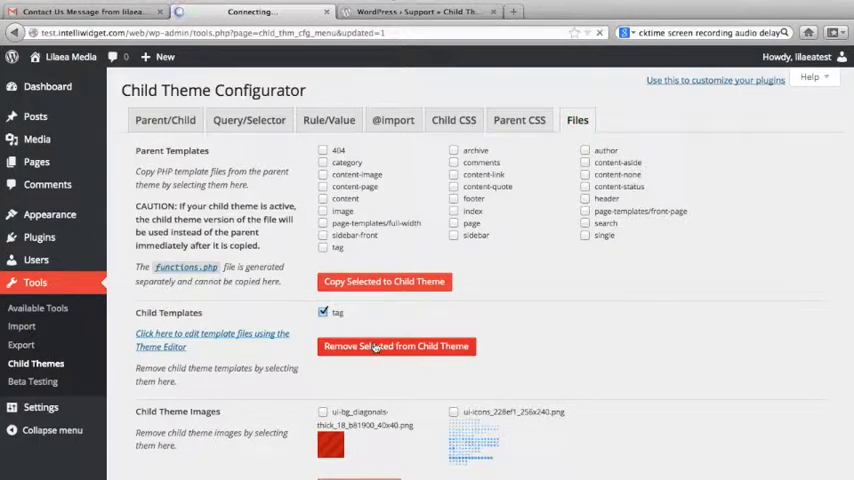
click(395, 345)
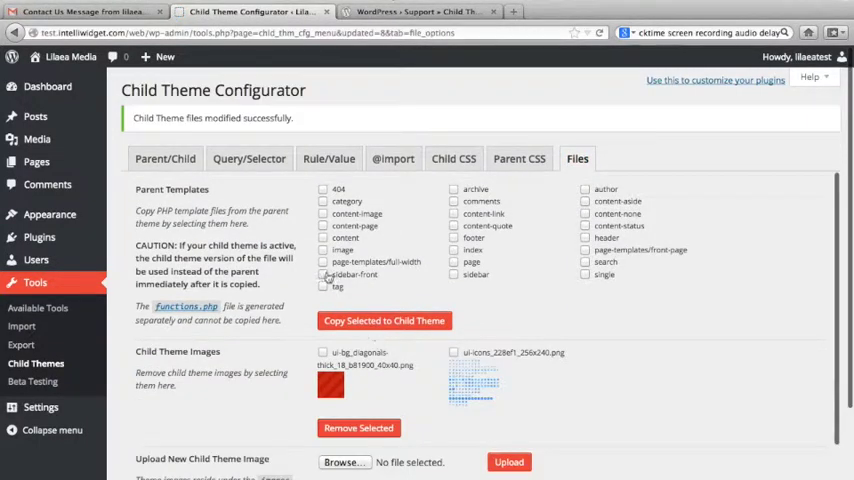
click(323, 287)
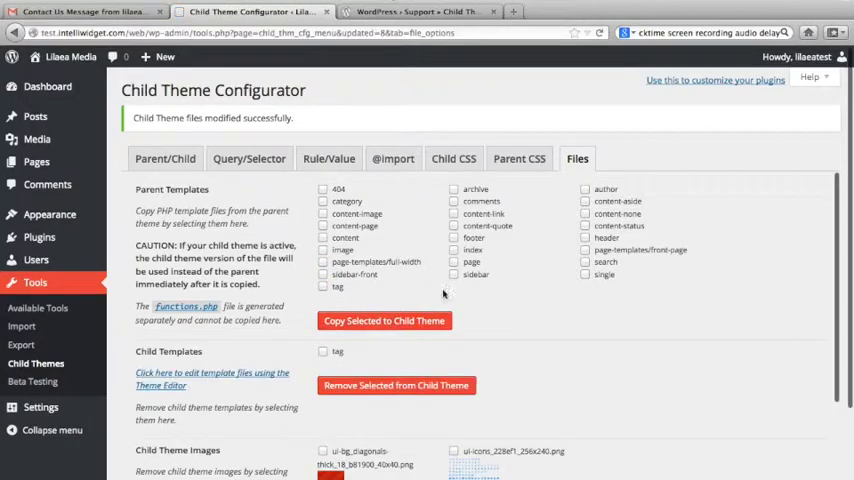
scroll(down, 3)
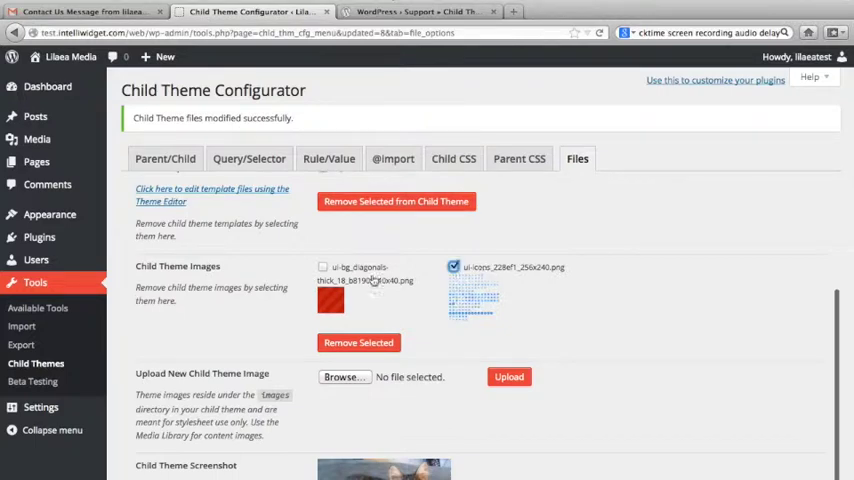
Remove the ui-icons and diagonal background images from Child Theme Images
click(322, 258)
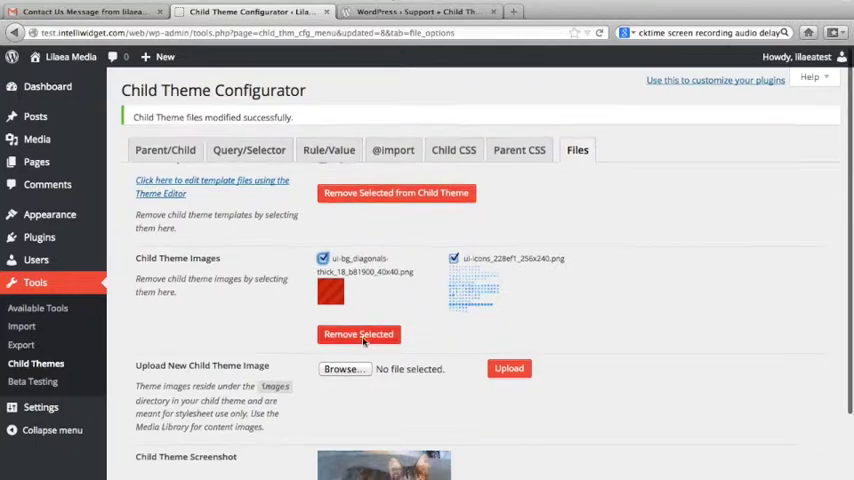
click(358, 334)
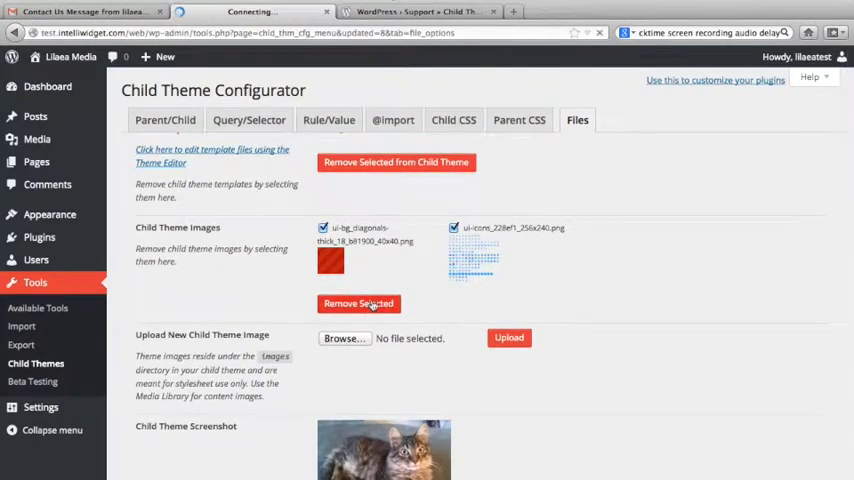
click(358, 303)
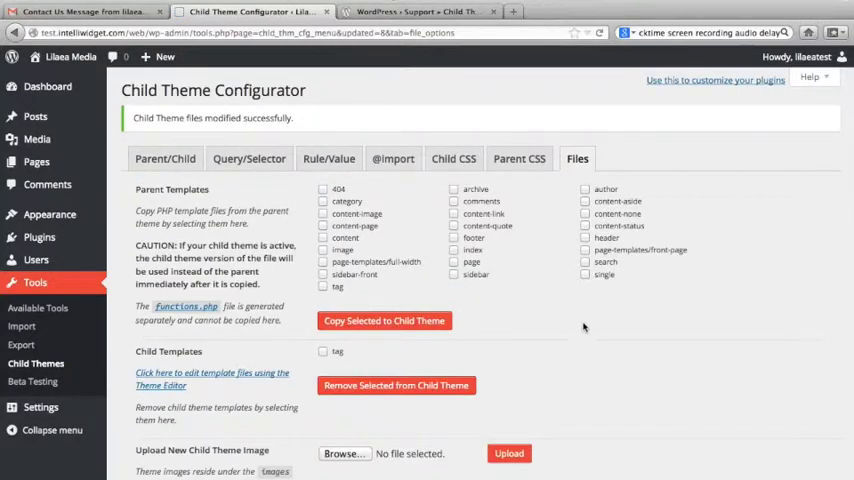
scroll(down, 3)
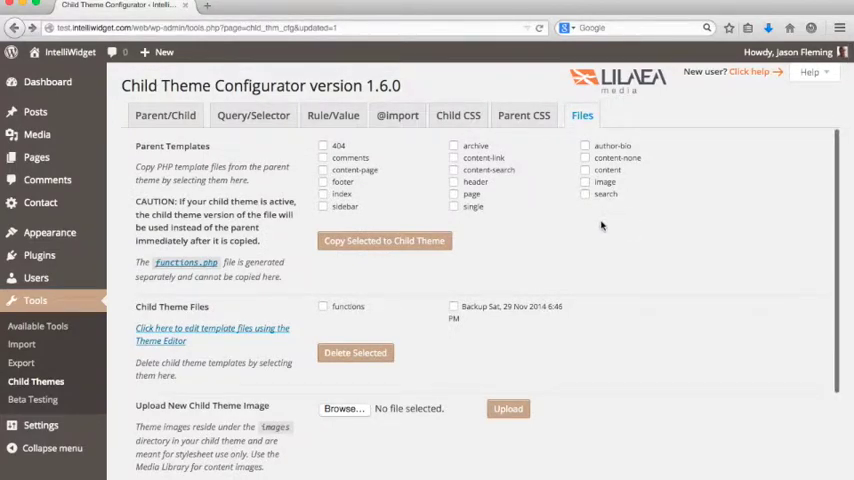
mouse_move(492, 272)
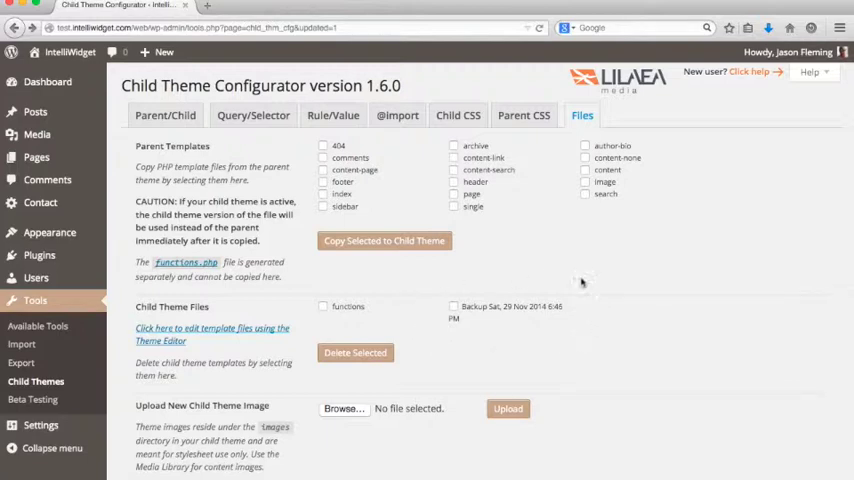
mouse_move(537, 347)
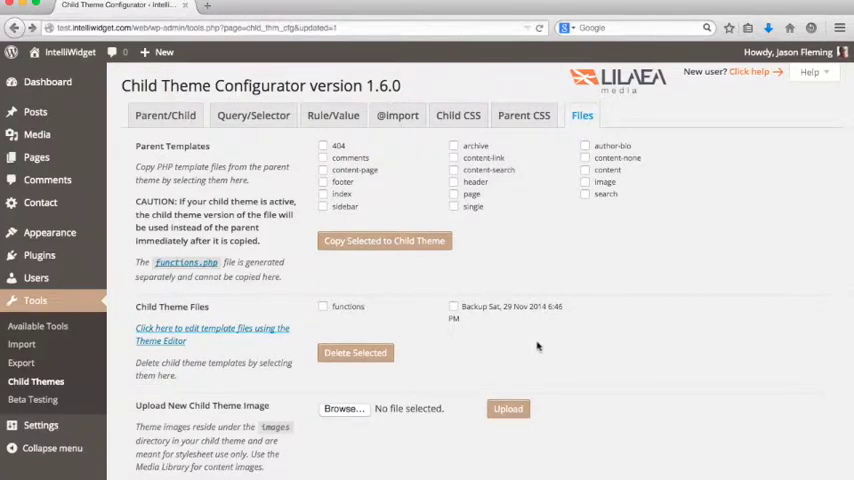
Delete the stylesheet Backup entry, leaving only functions under Child Theme Files
click(453, 306)
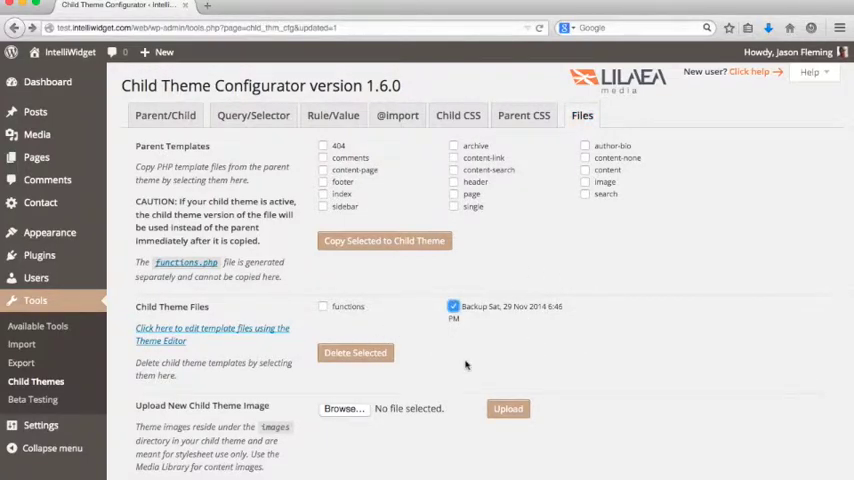
click(355, 352)
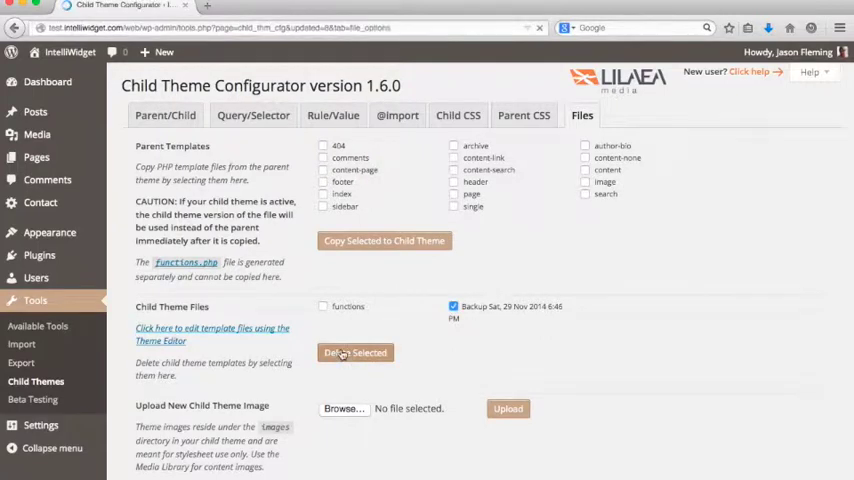
click(355, 352)
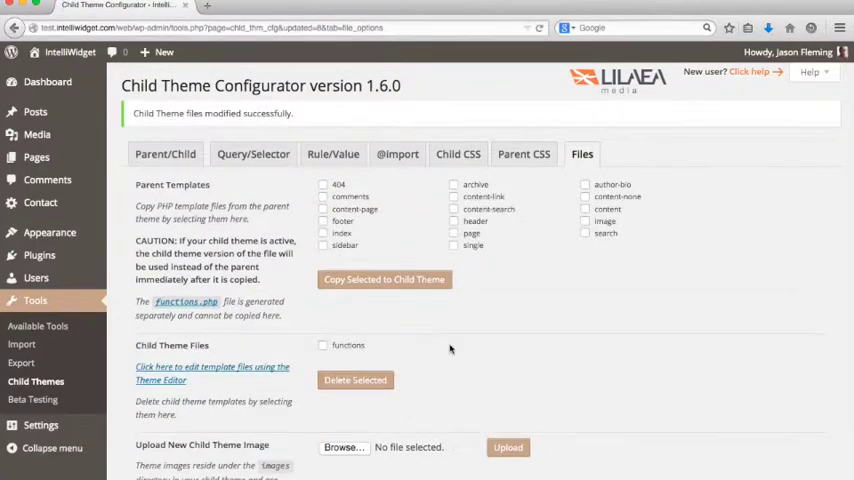
scroll(down, 3)
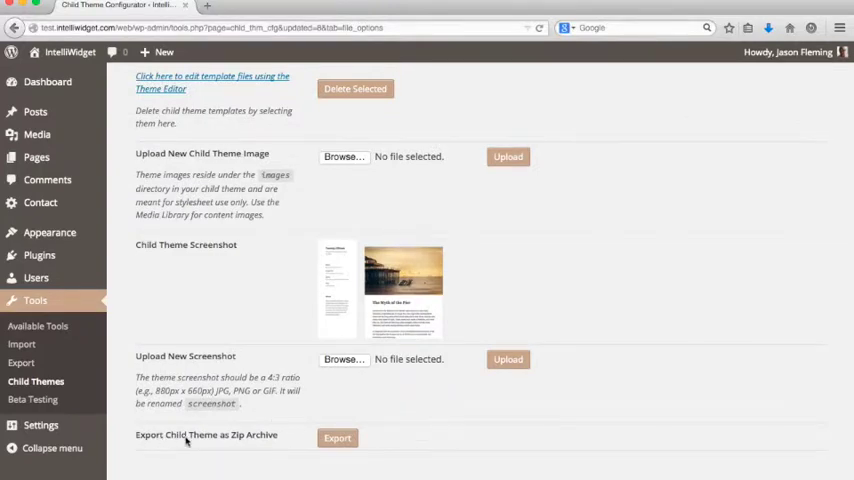
mouse_move(272, 442)
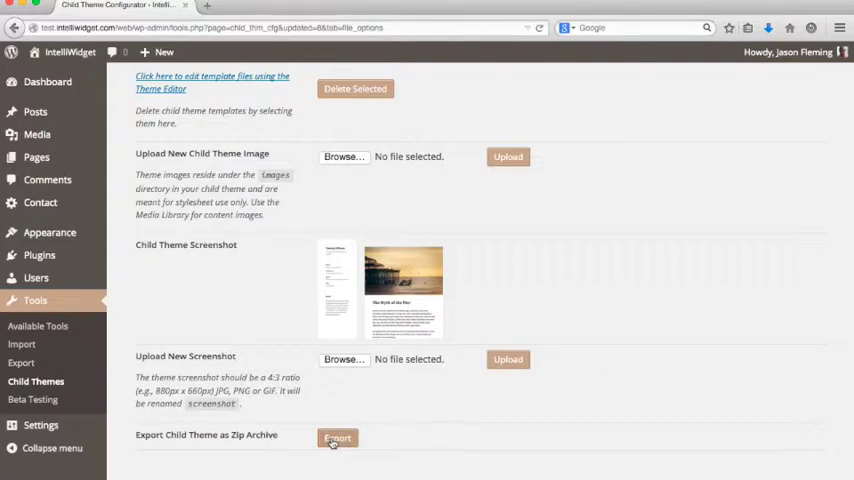
Export the child theme as twentyfifteen-new-1.0.zip, bringing up the save prompt
click(337, 438)
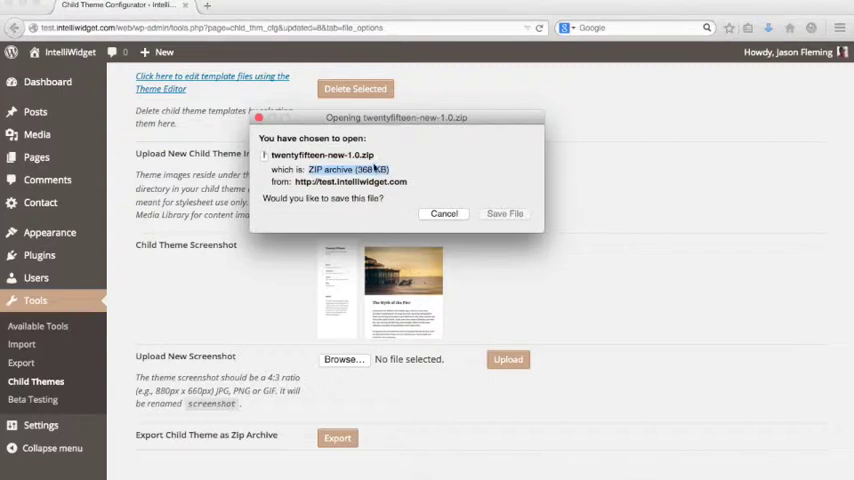